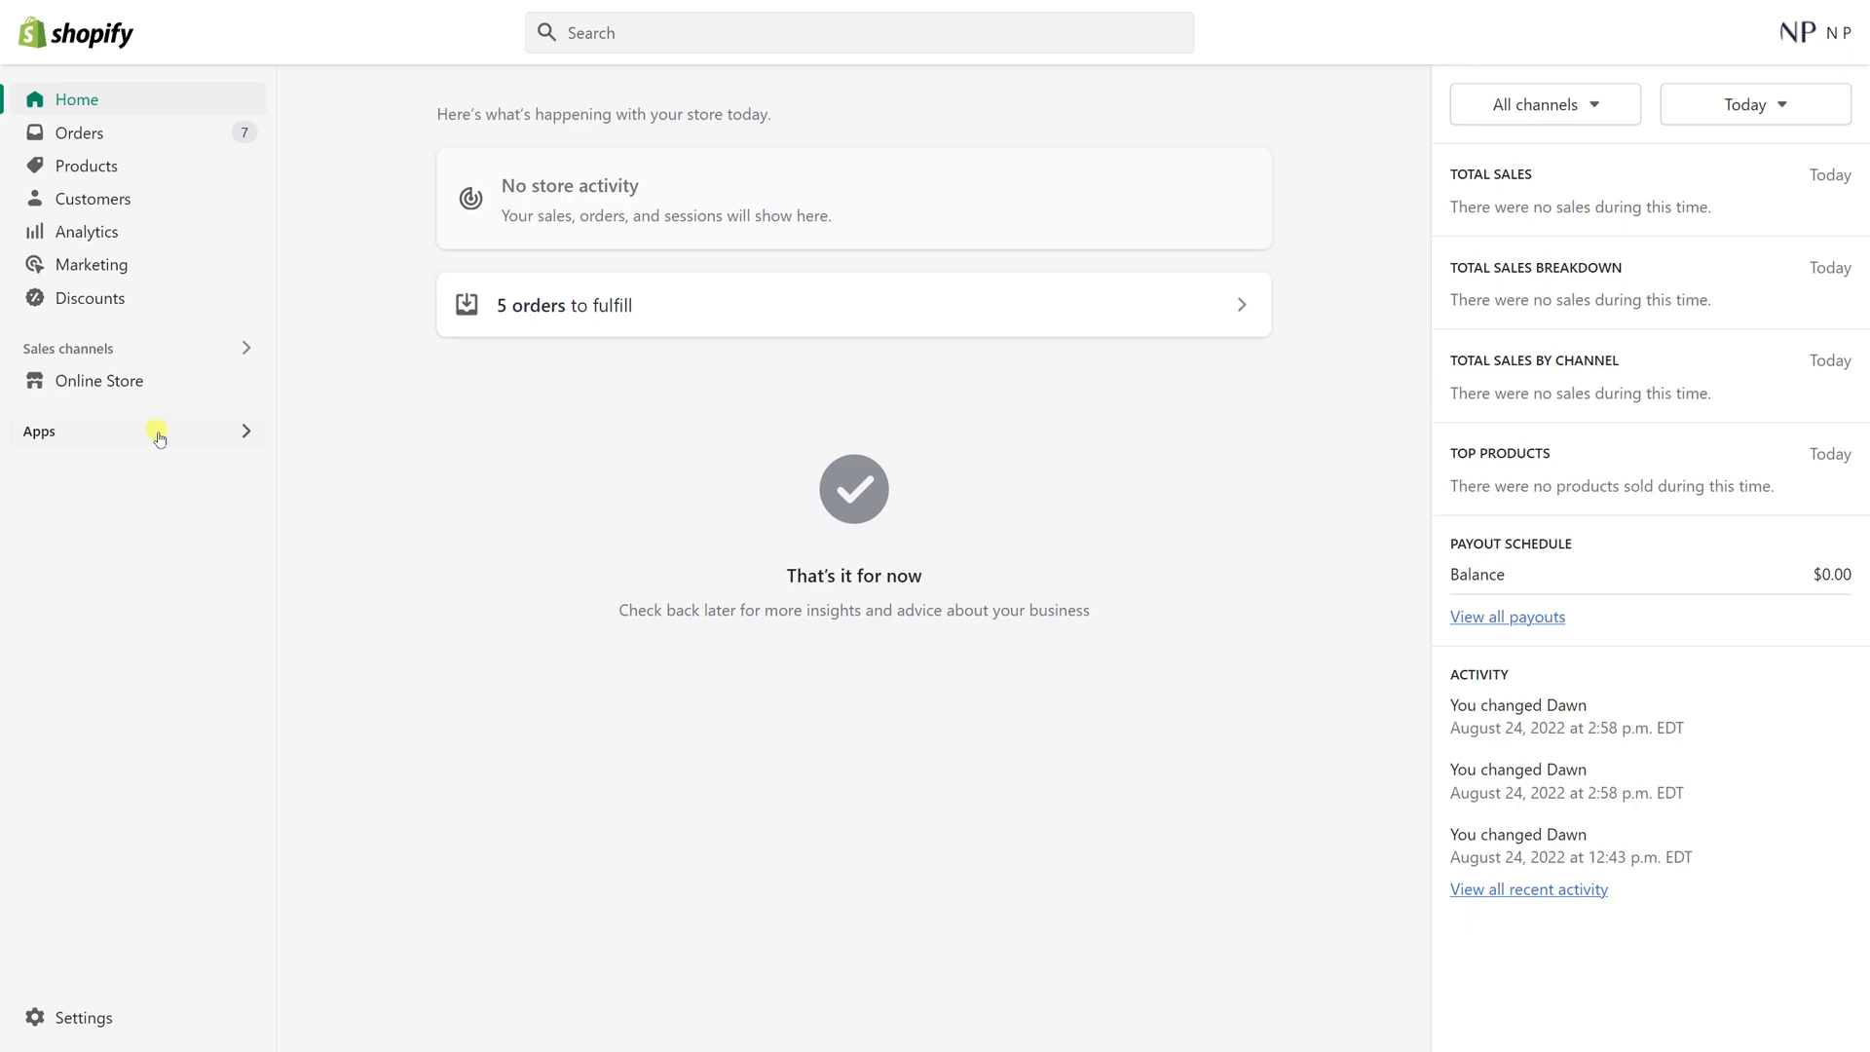
mouse_move(736, 394)
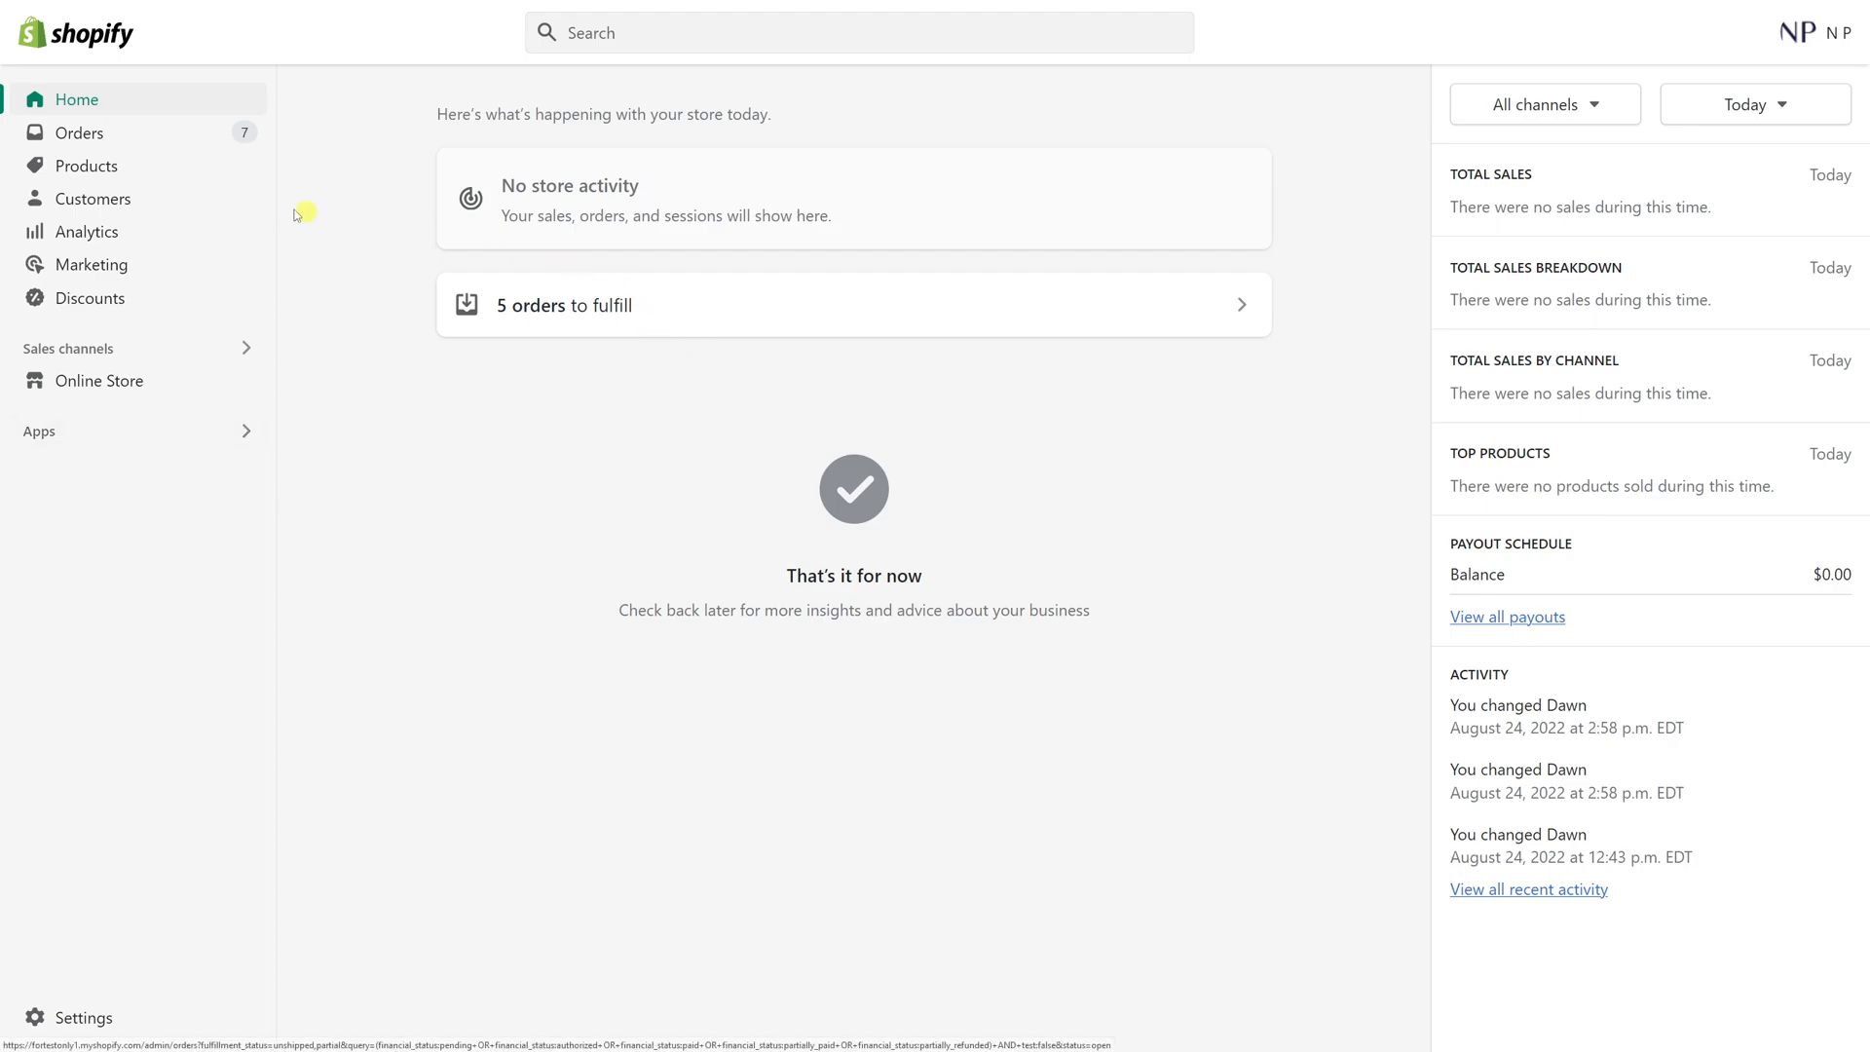
Go to Products and then the Collections list showing Sofa sets, All and Home page
left_click(88, 164)
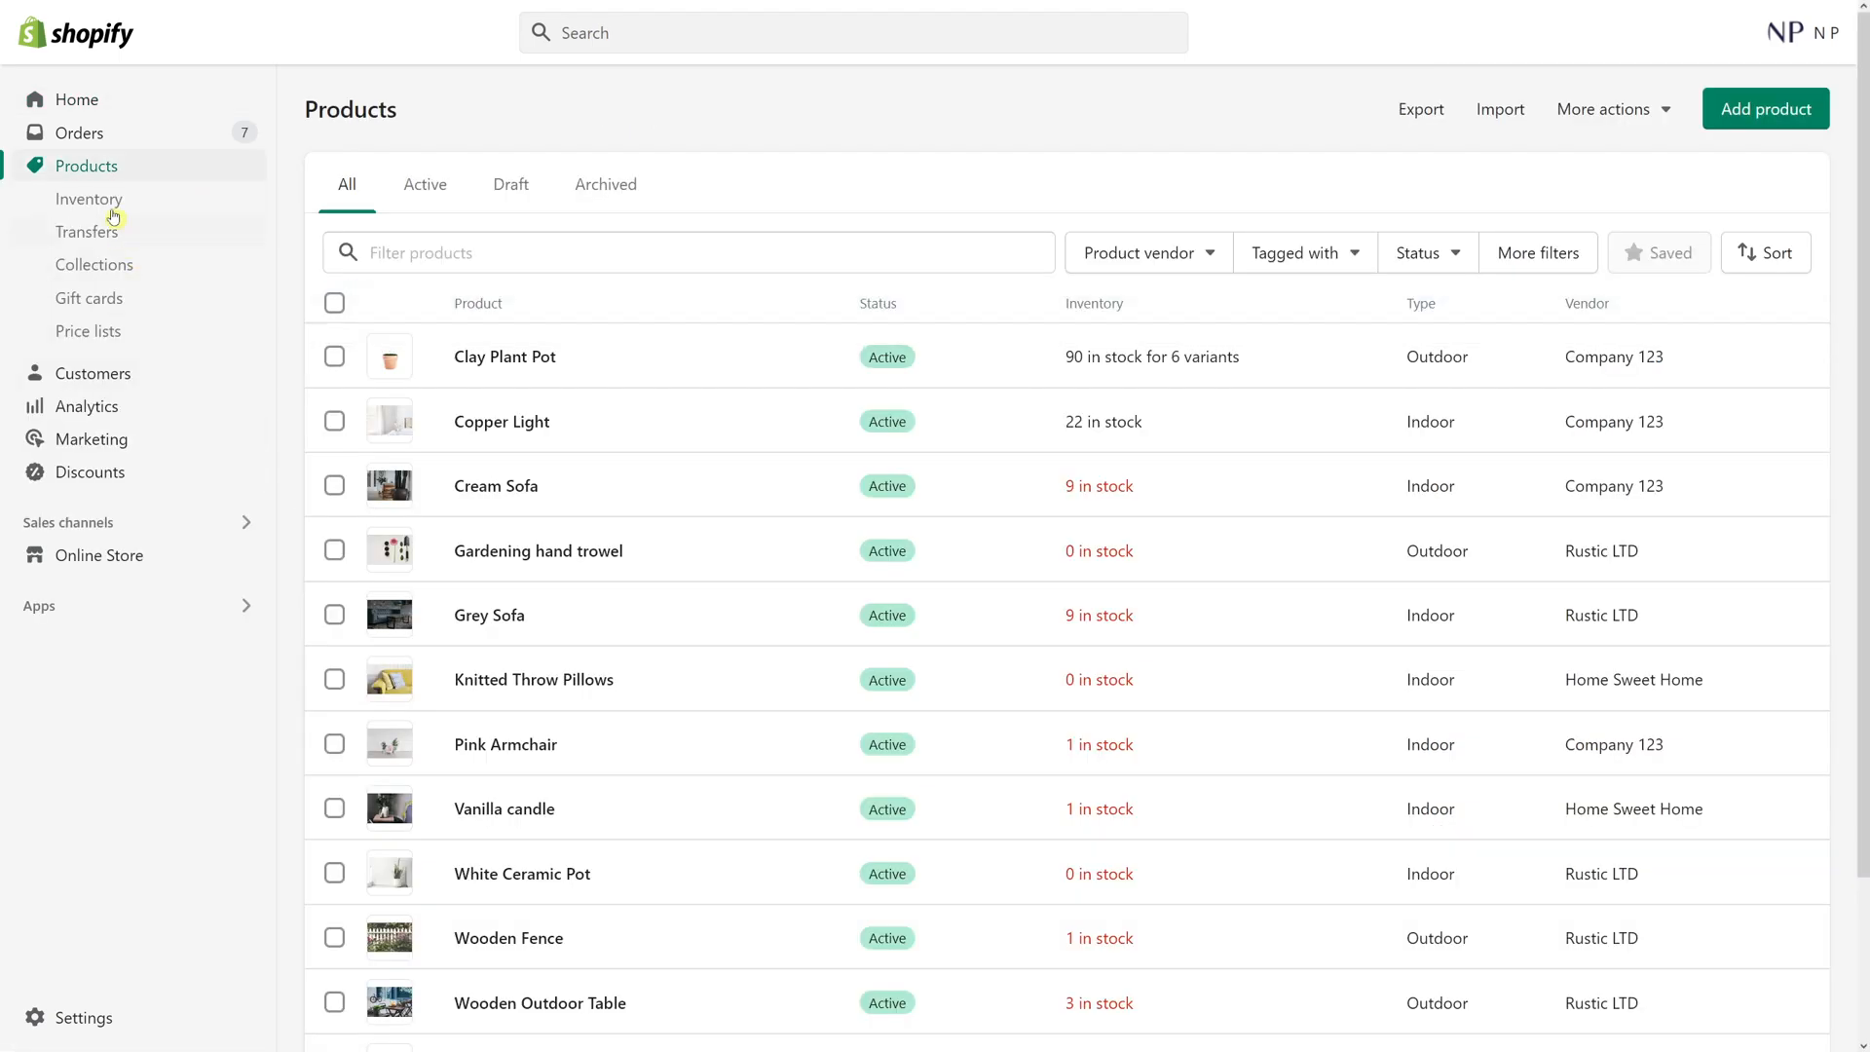
left_click(94, 263)
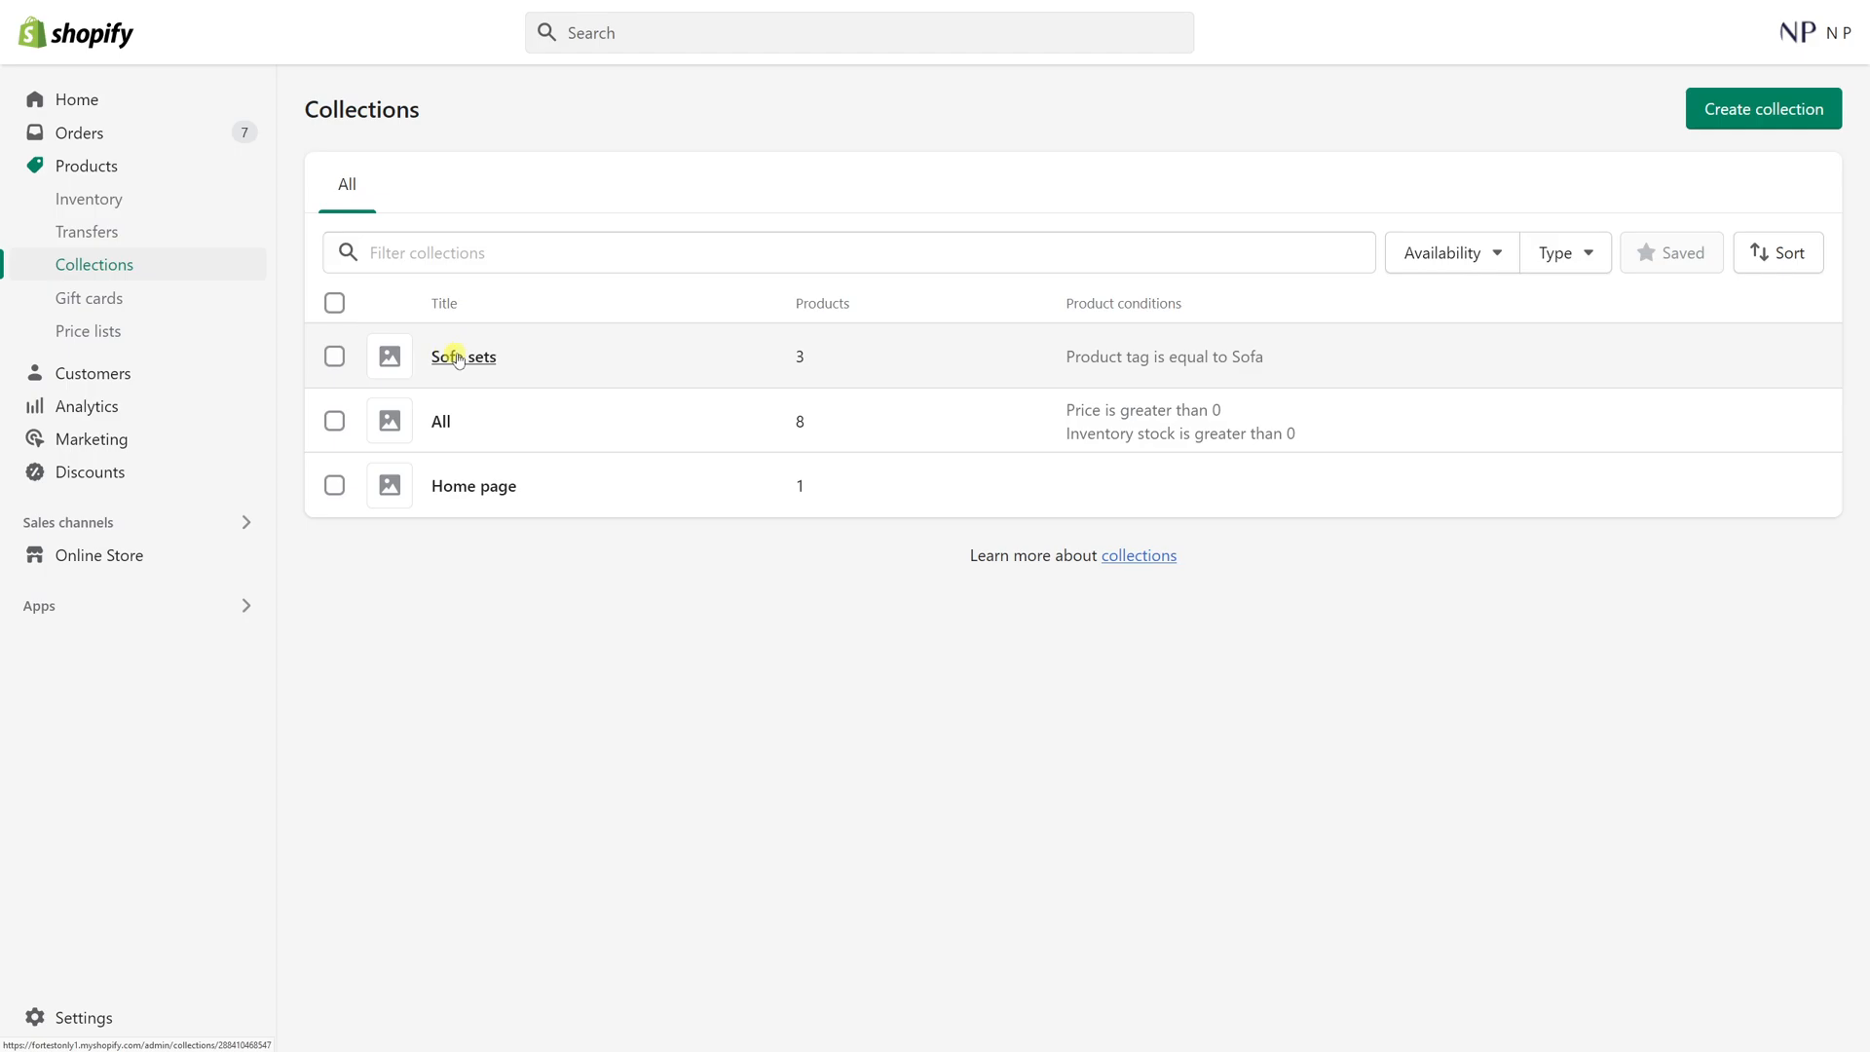
Open the Sofa sets collection and scroll to its Search engine listing section
left_click(464, 355)
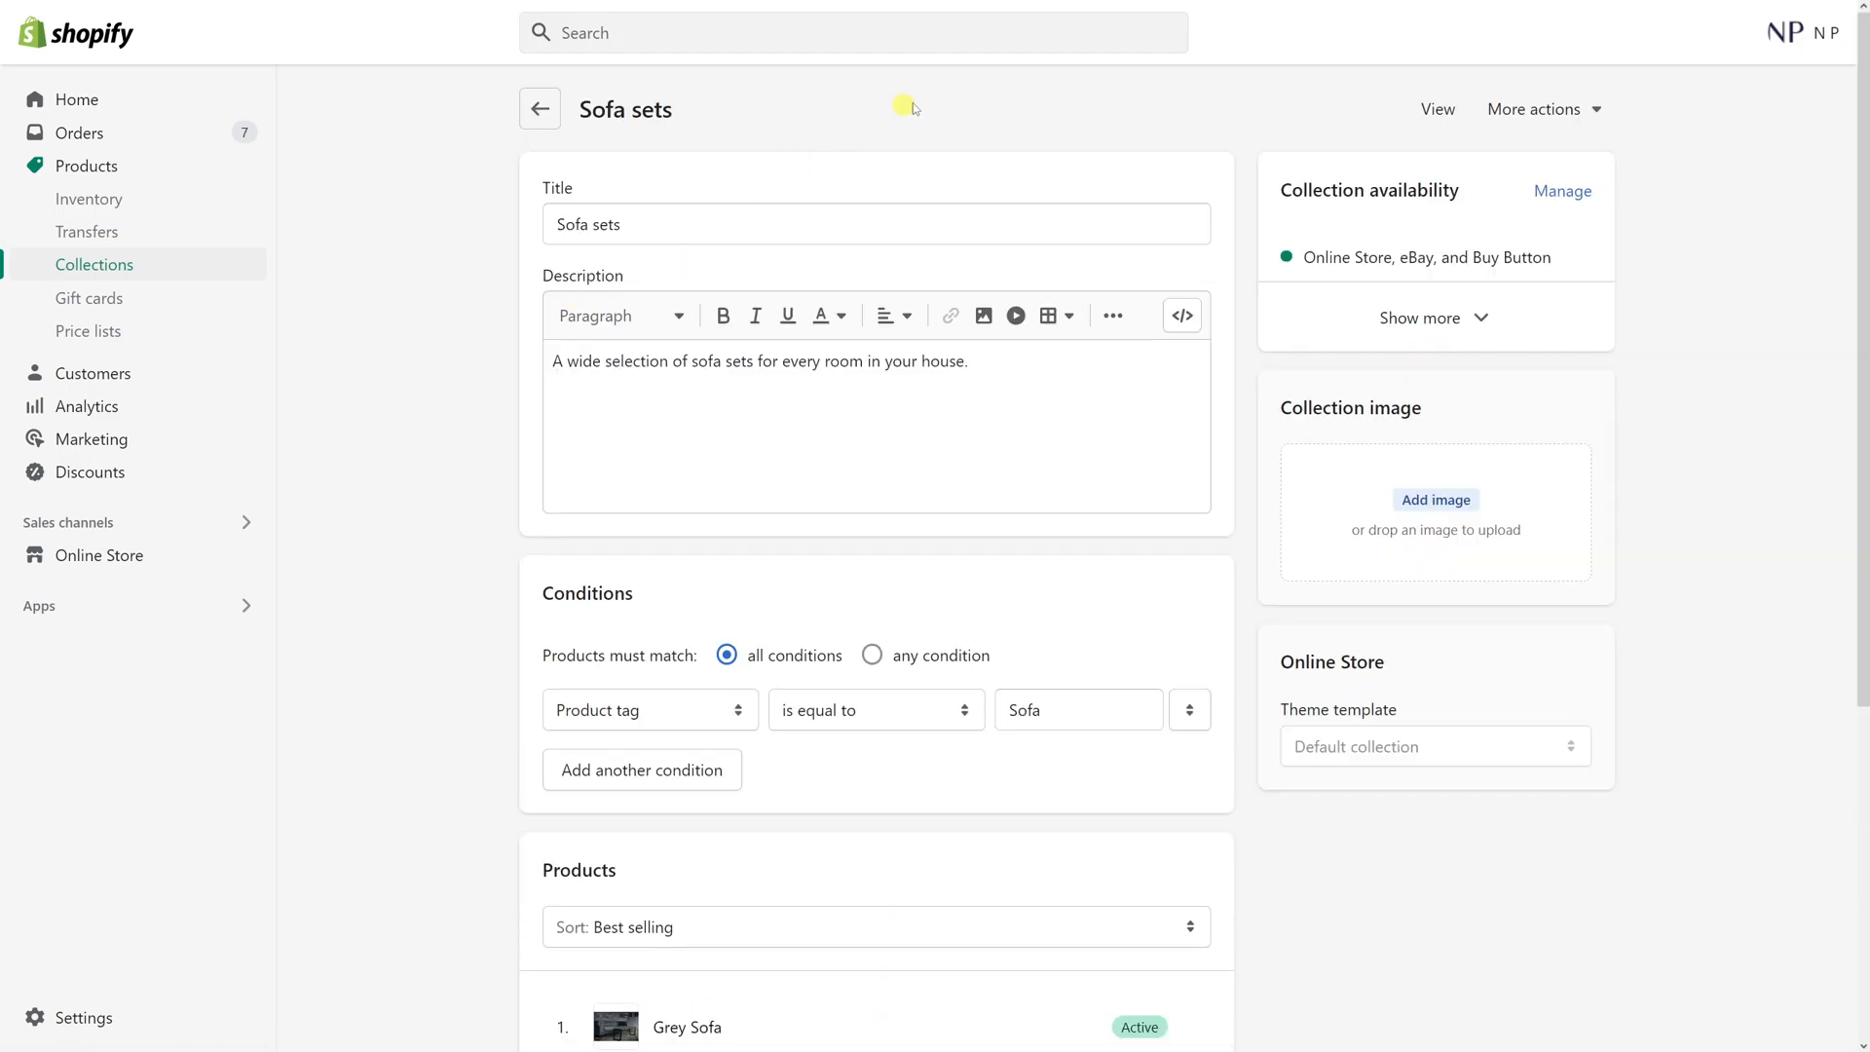
scroll("down", 3)
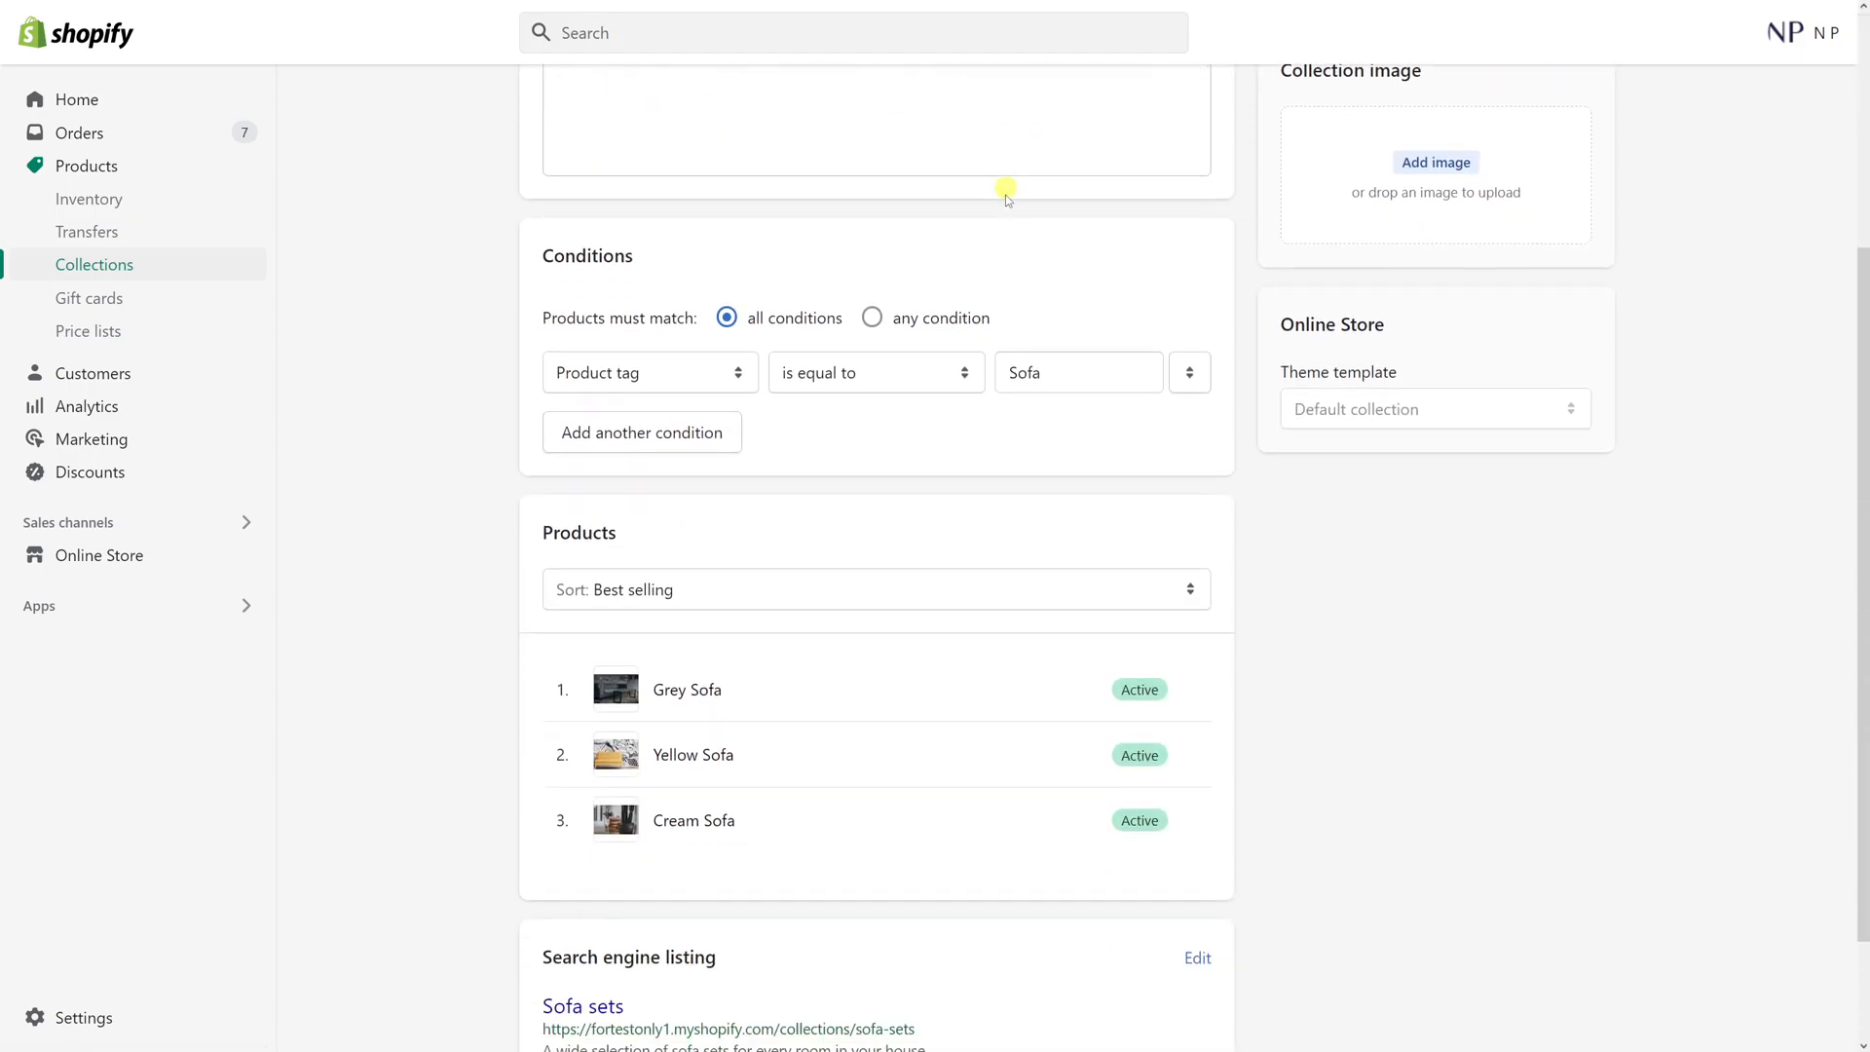
scroll("down", 3)
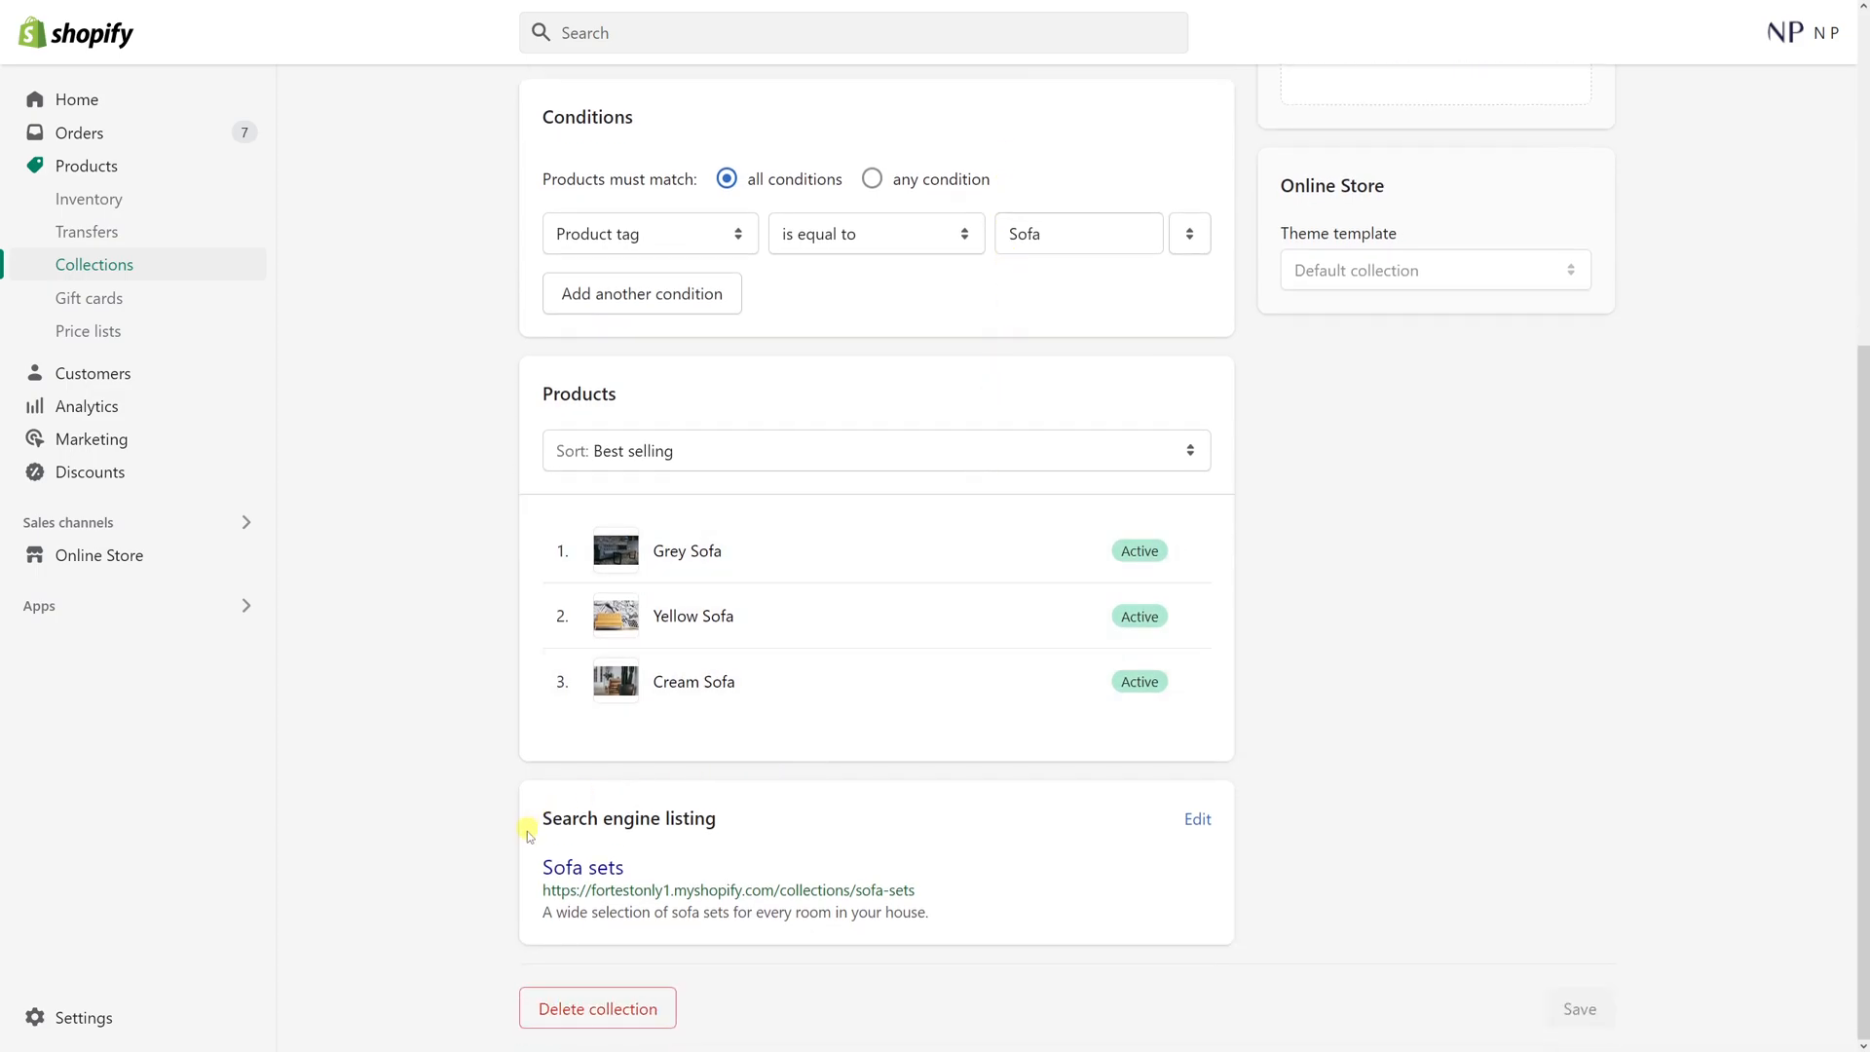
mouse_move(1196, 819)
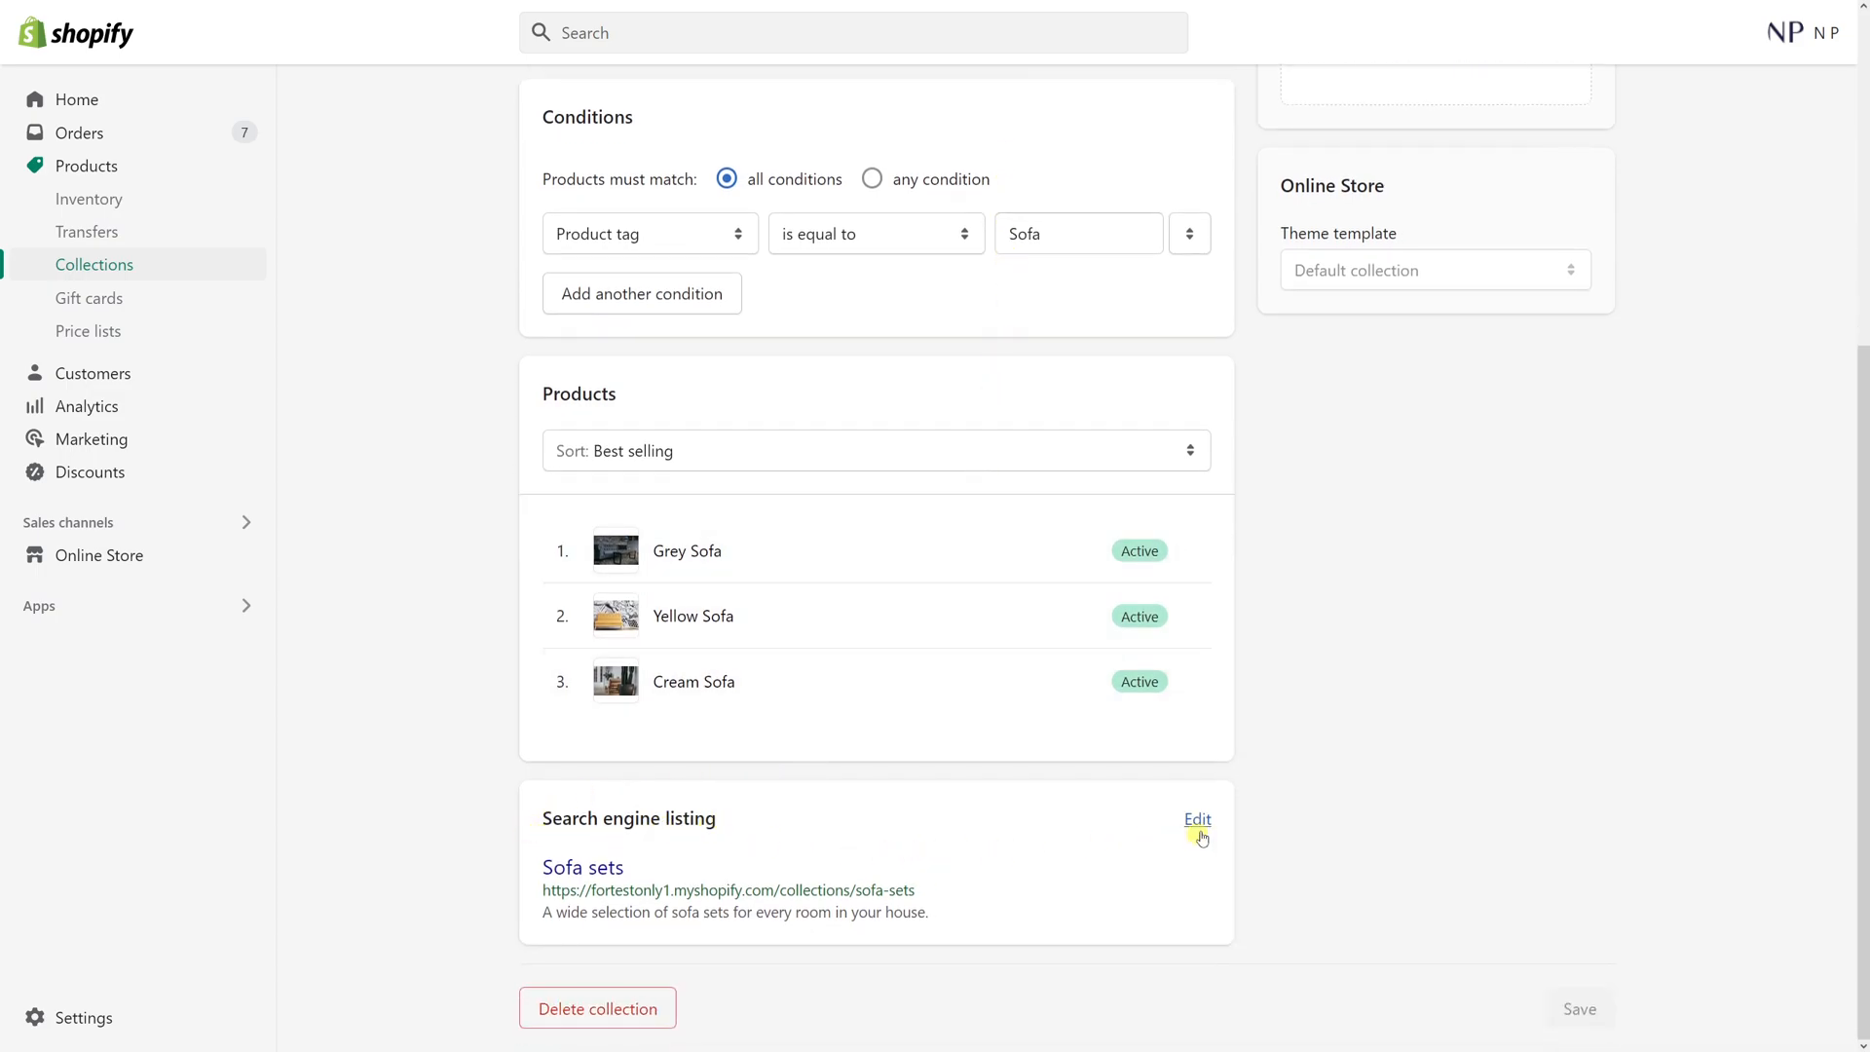
Edit the search engine listing, revealing the default page title, meta description and sofa-sets URL handle
left_click(1196, 820)
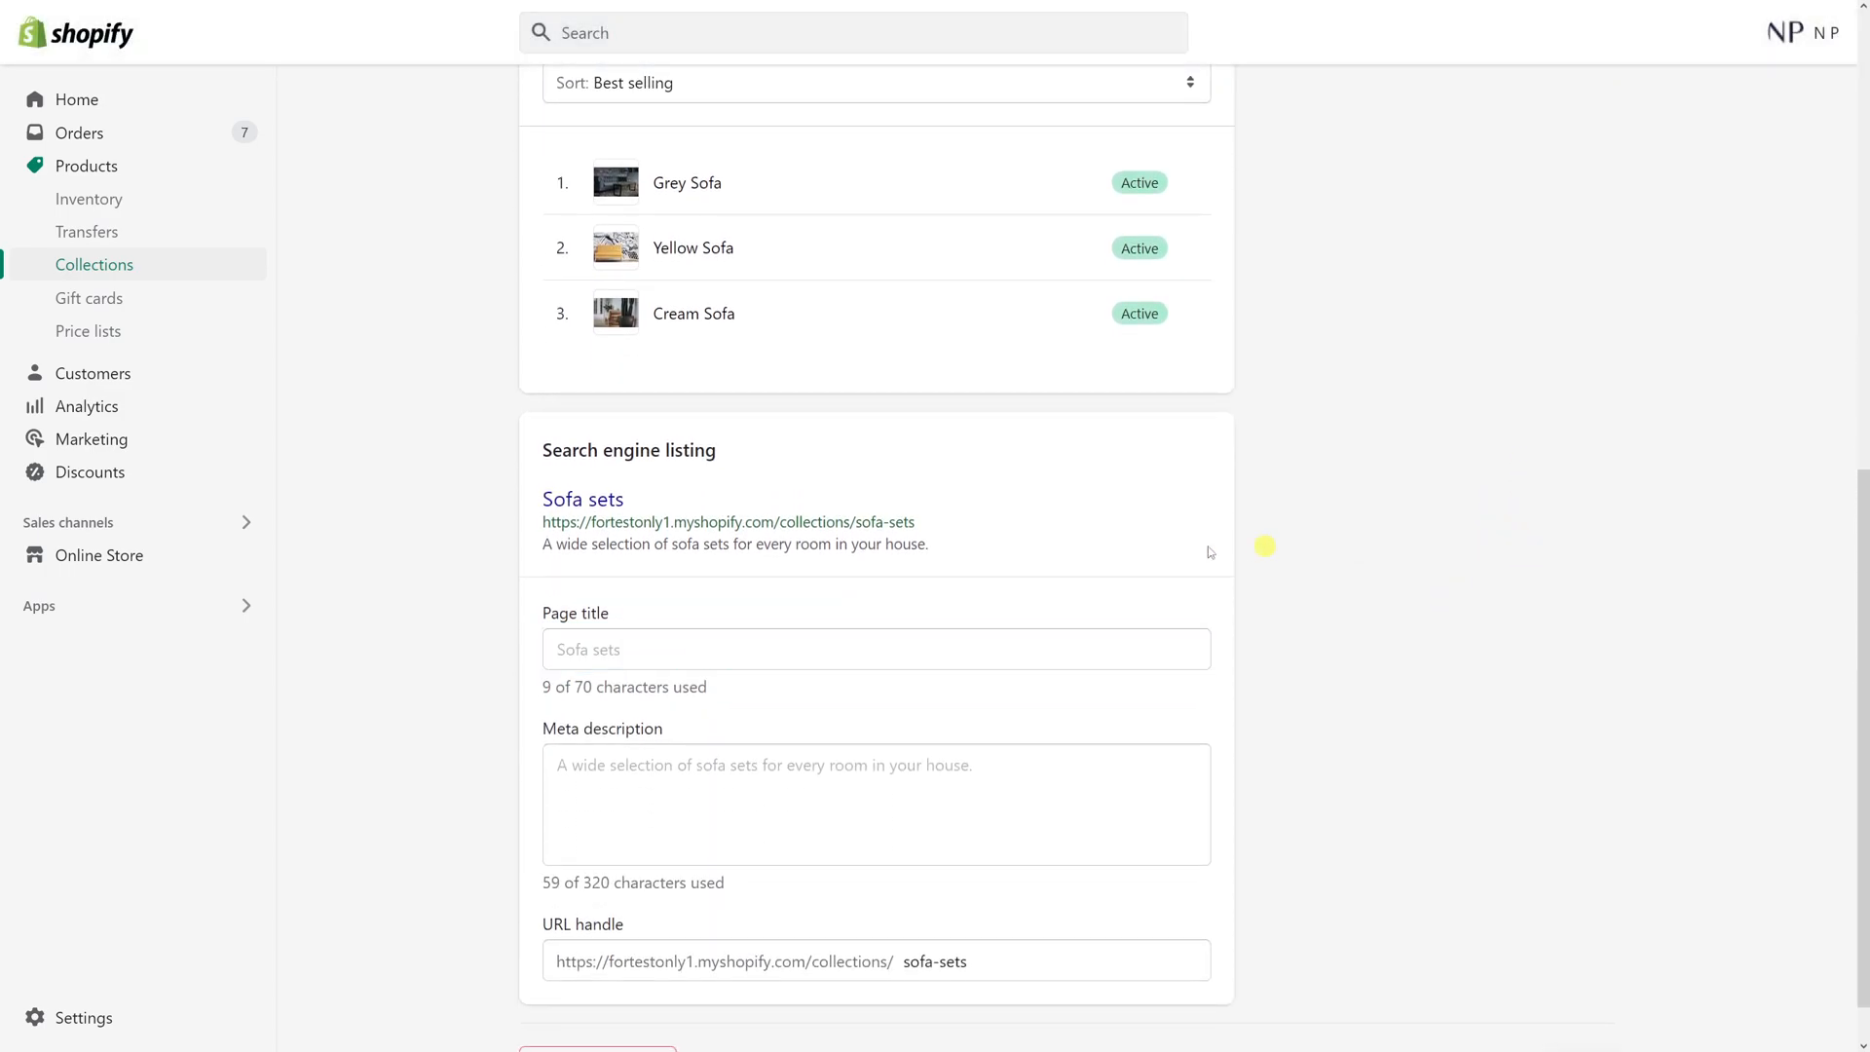
mouse_move(1400, 672)
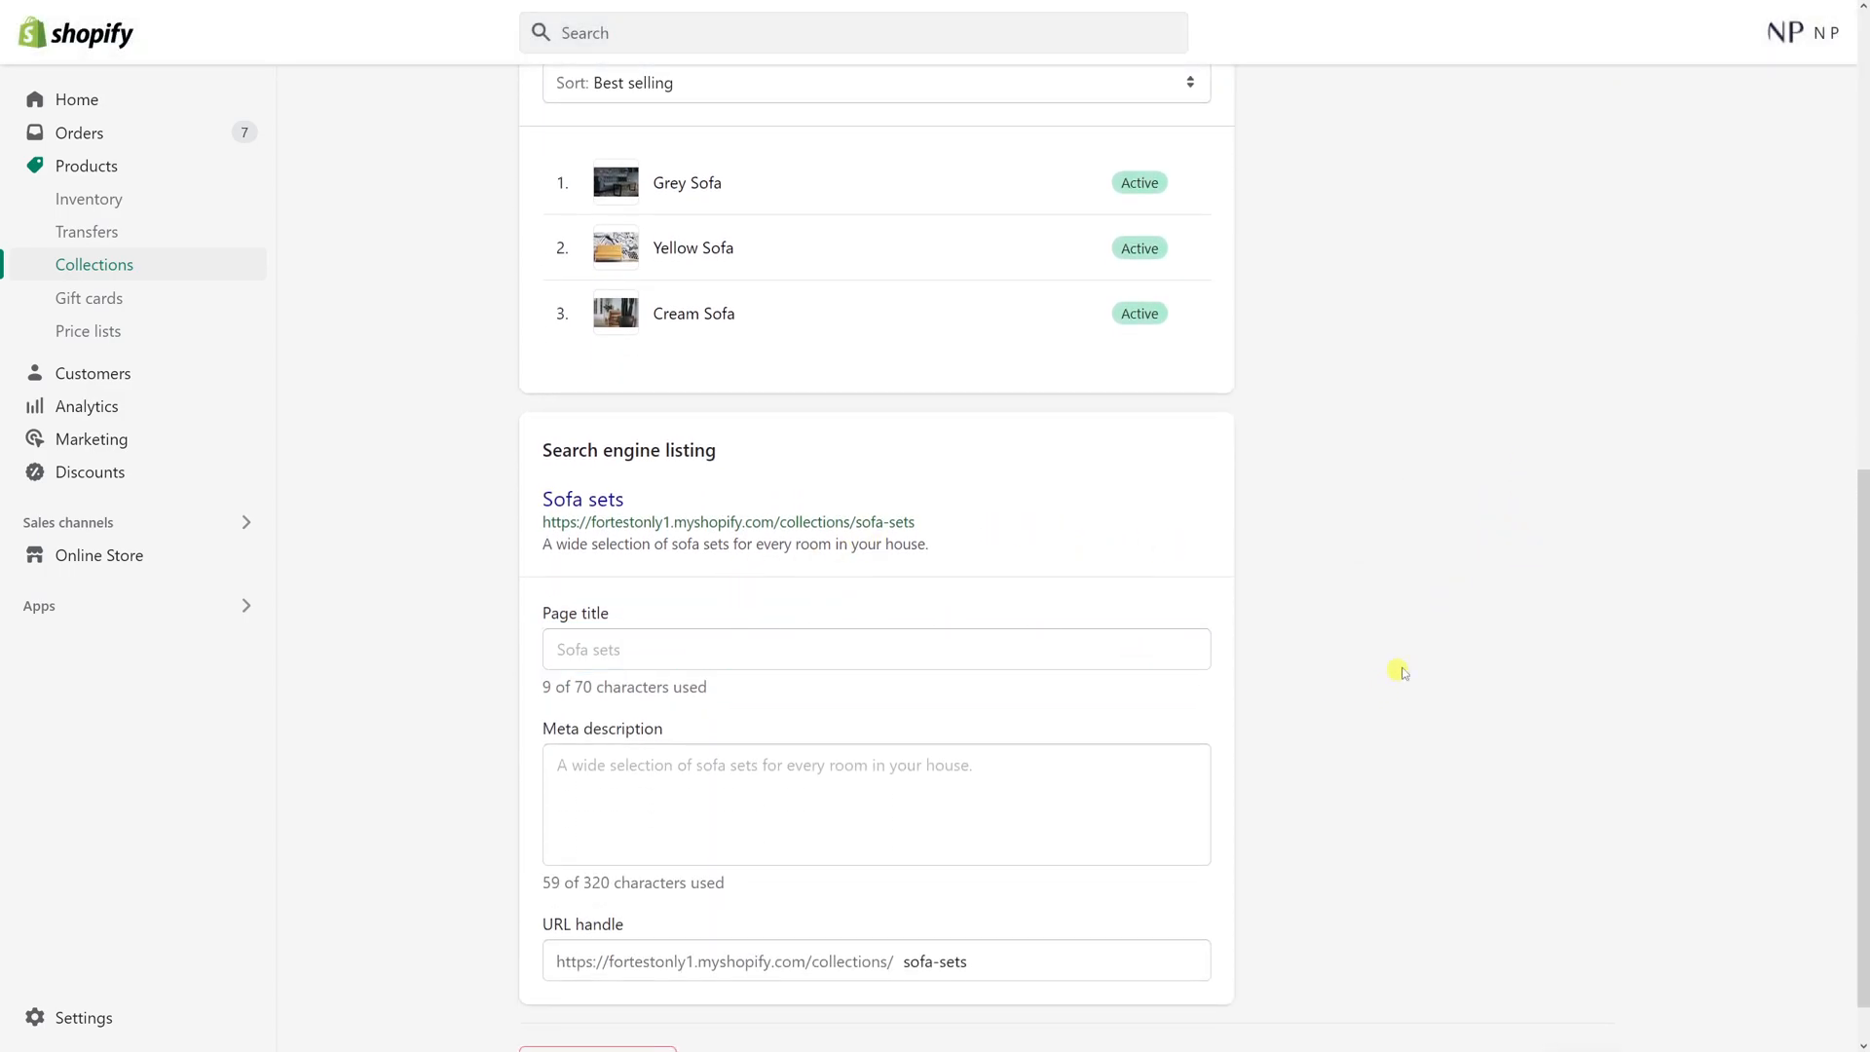
mouse_move(1412, 610)
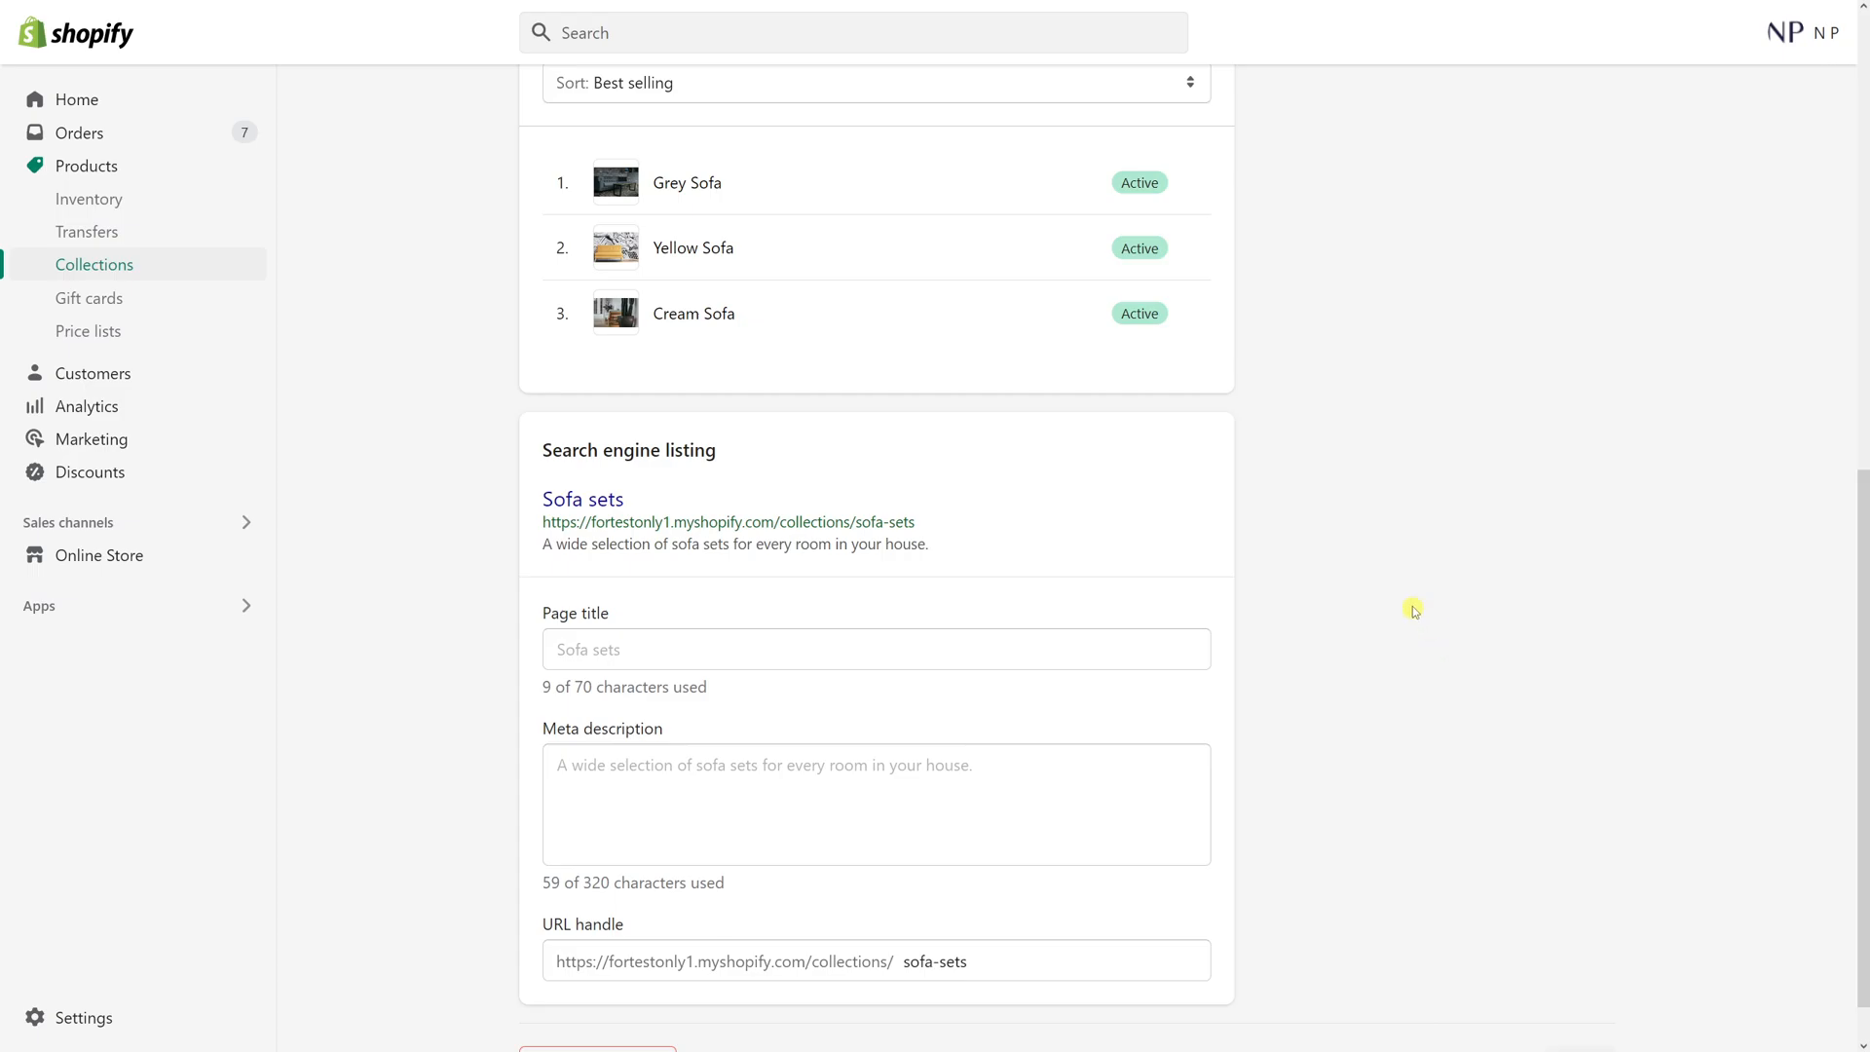
mouse_move(1260, 636)
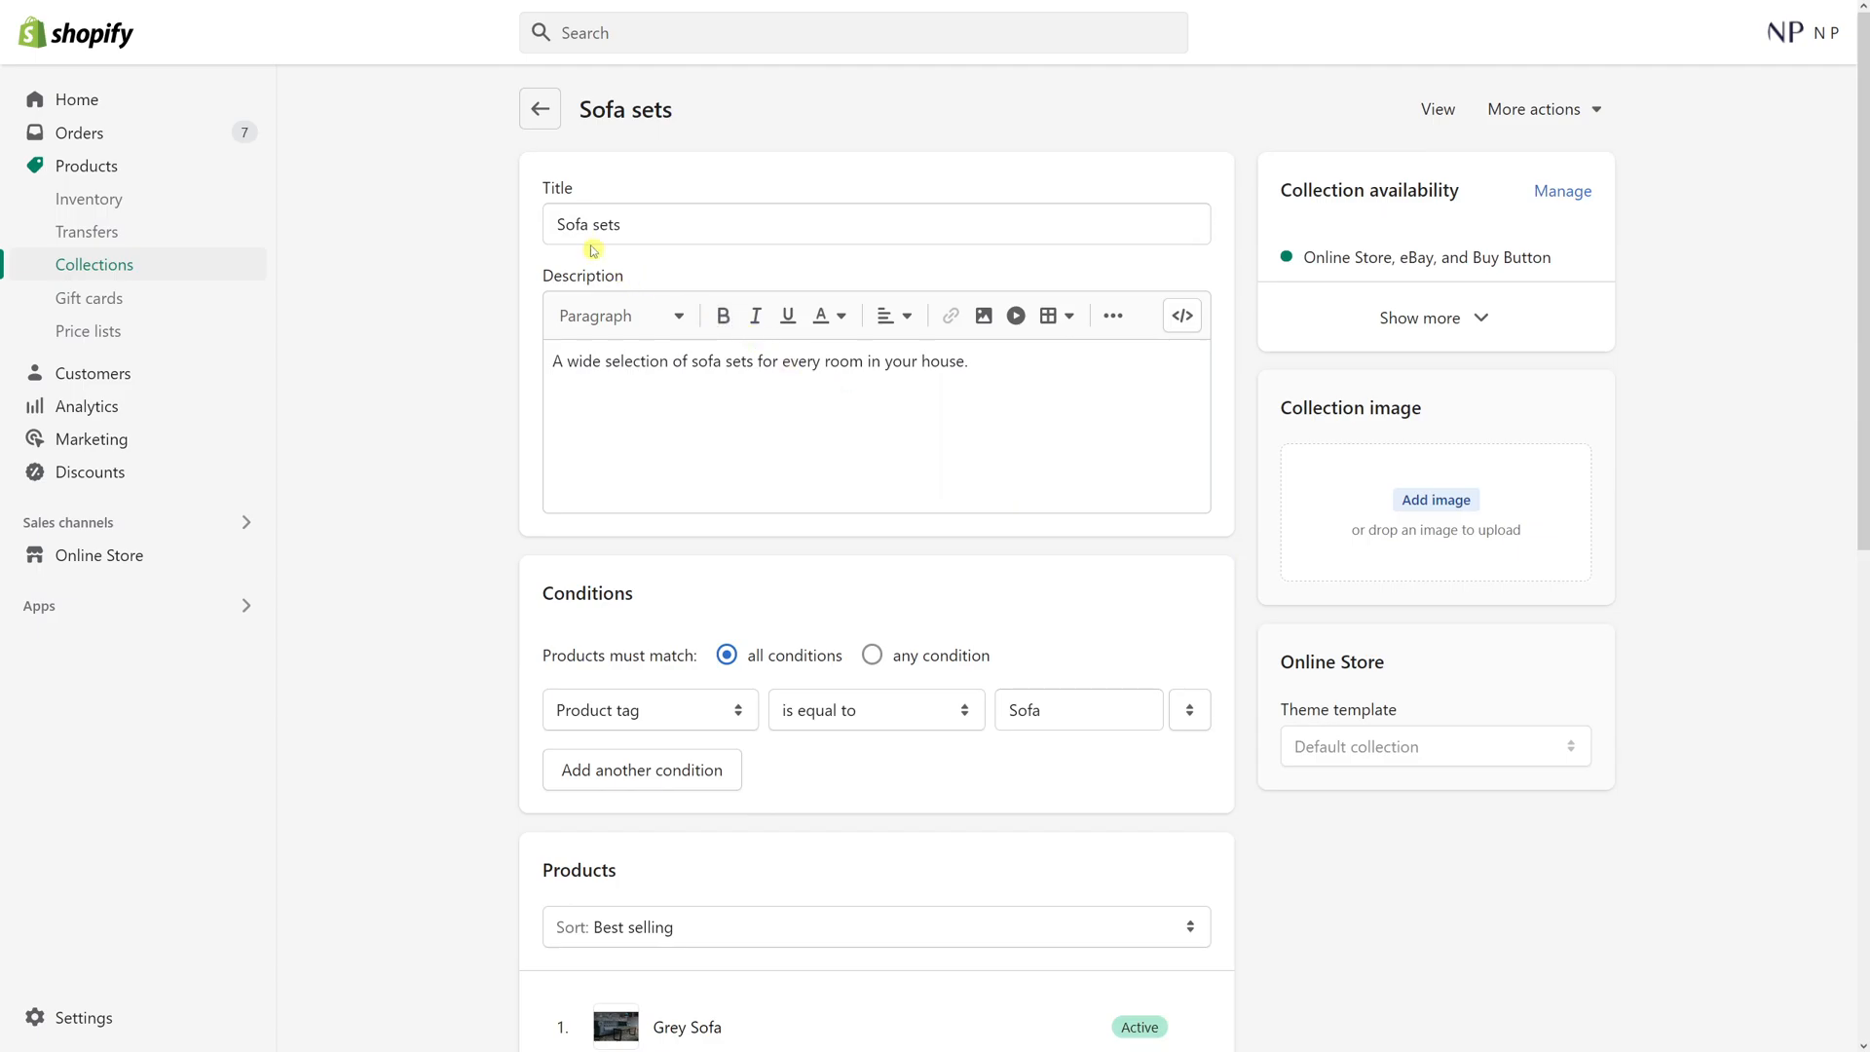
mouse_move(602, 191)
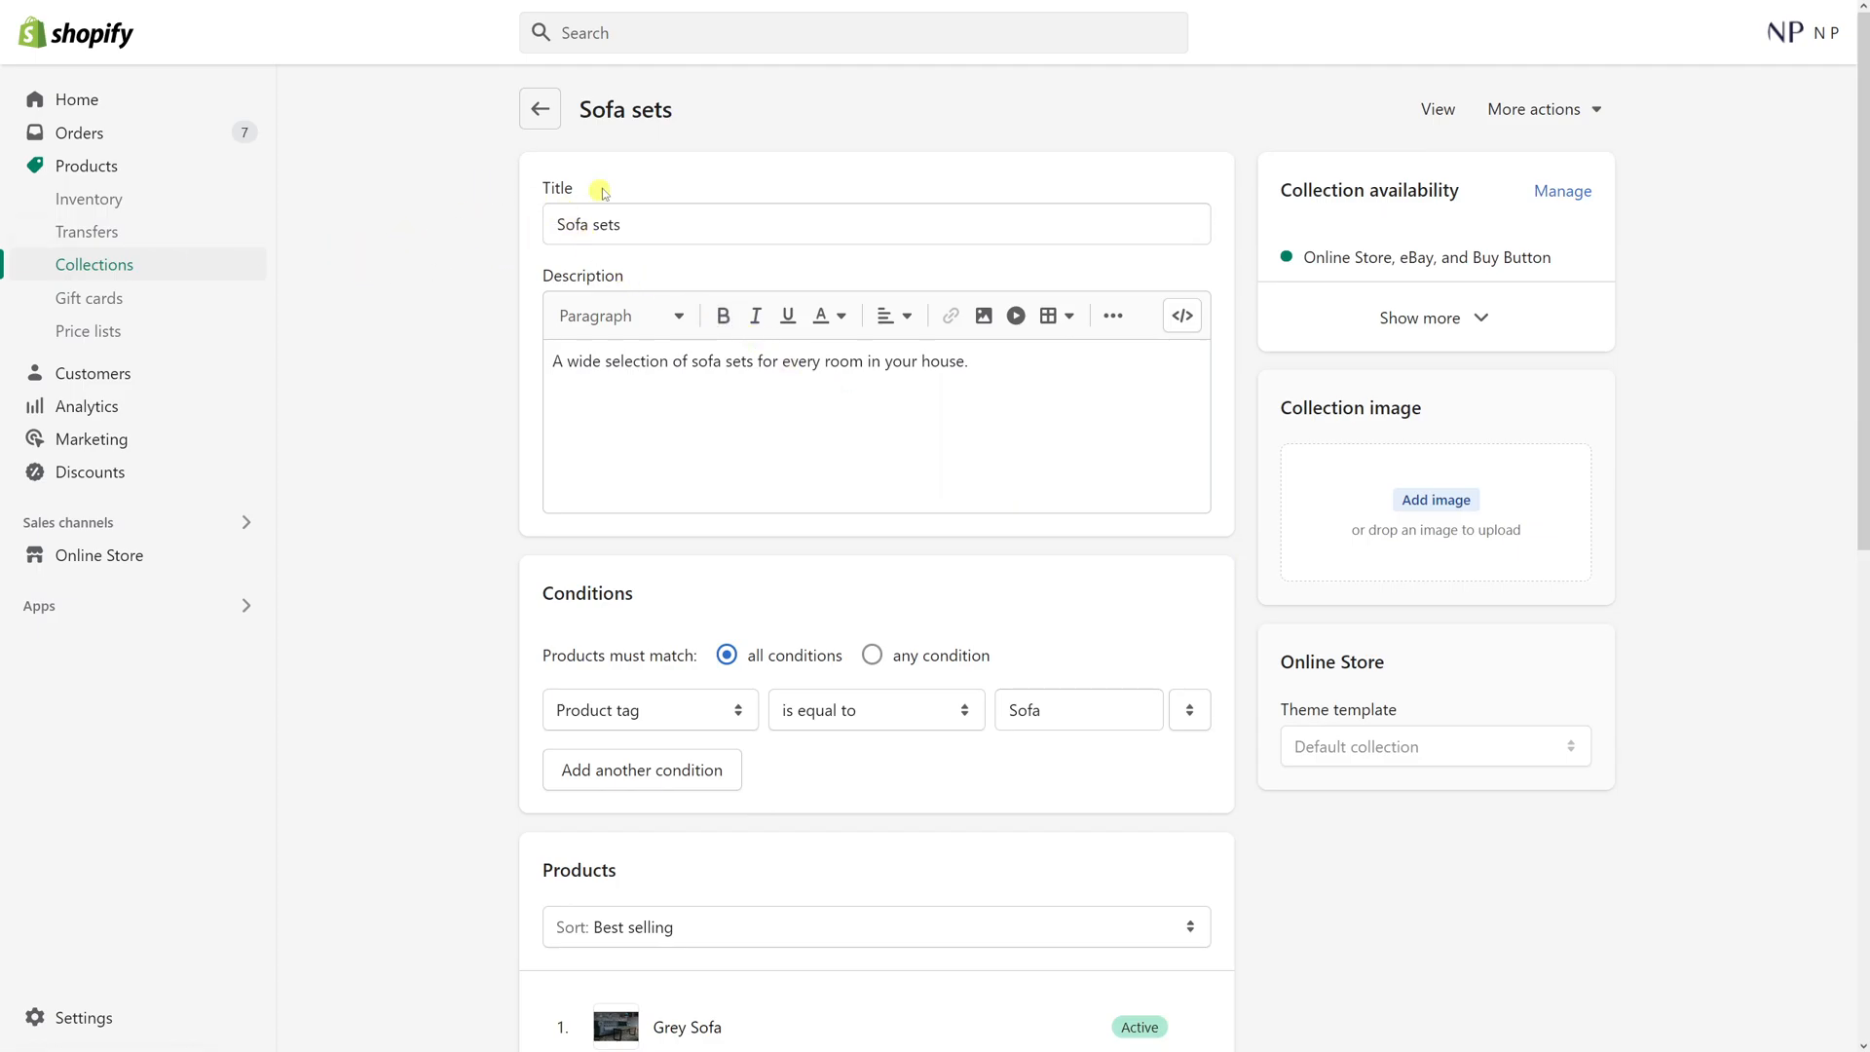
scroll("down", 3)
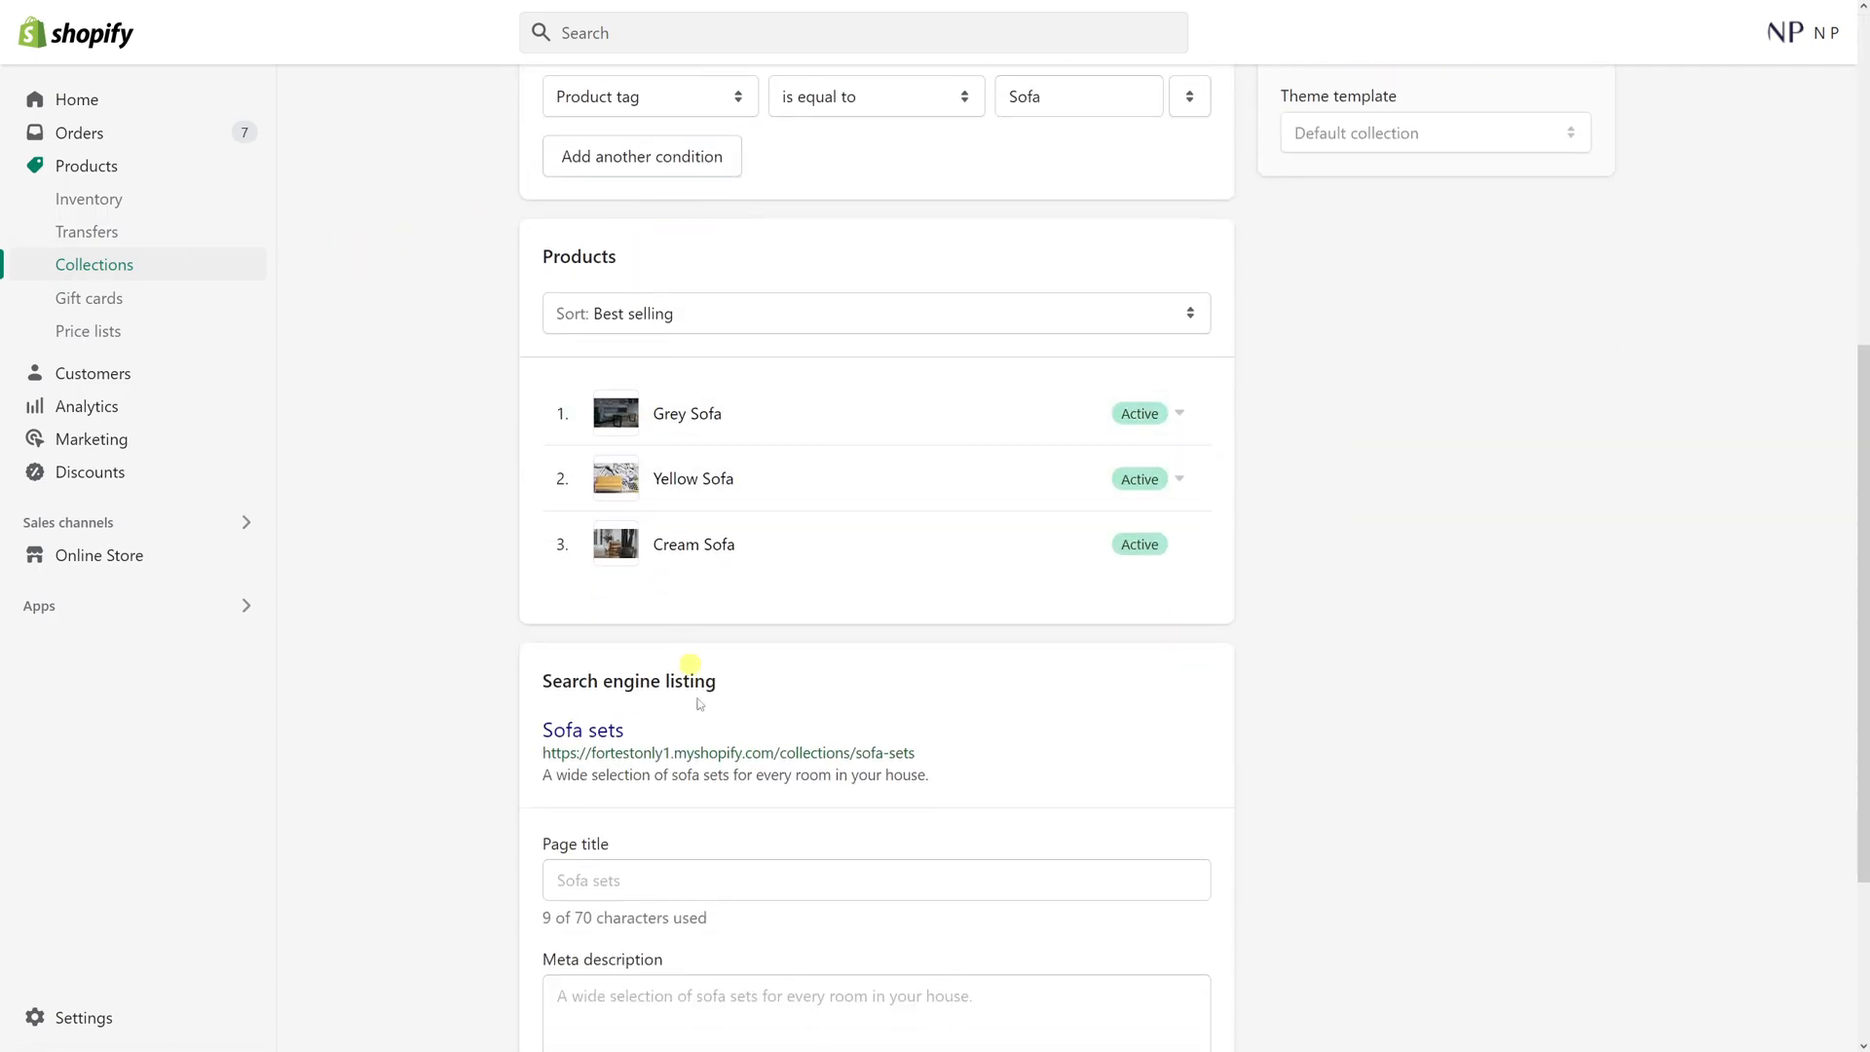
scroll("up", 3)
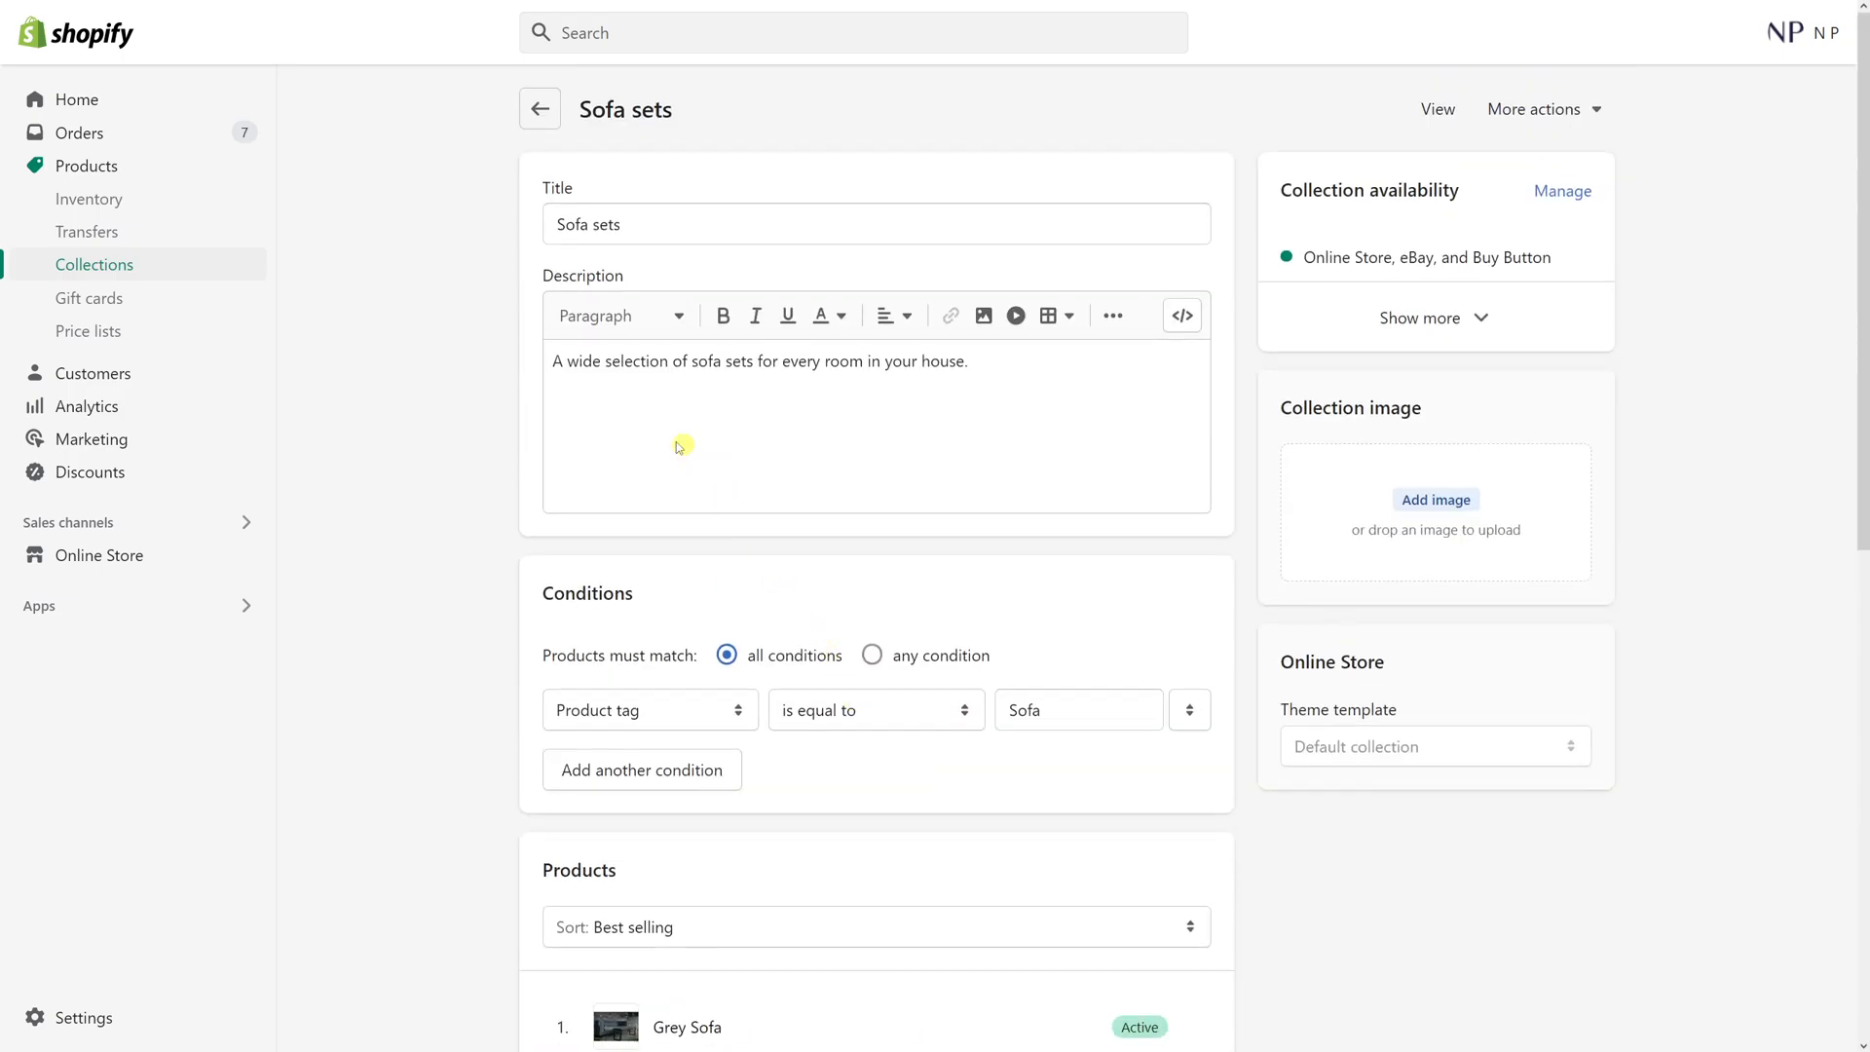
mouse_move(694, 347)
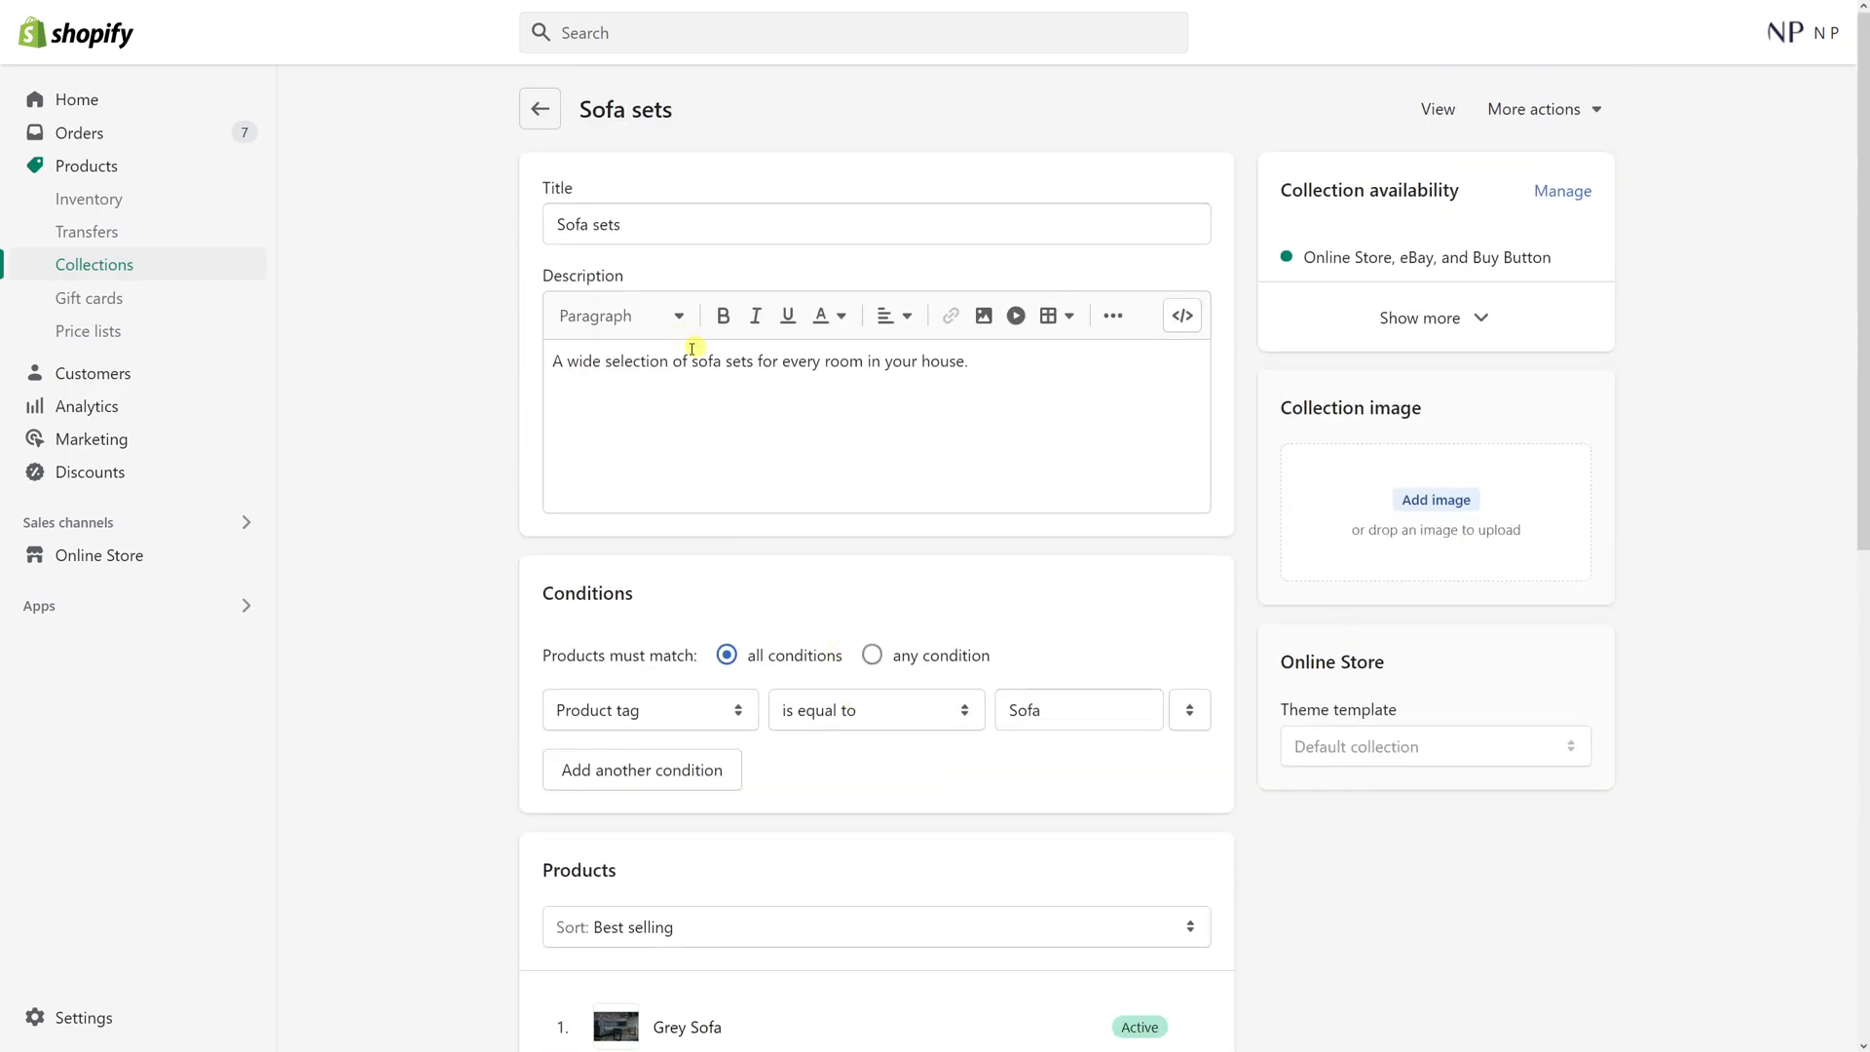
scroll("down", 3)
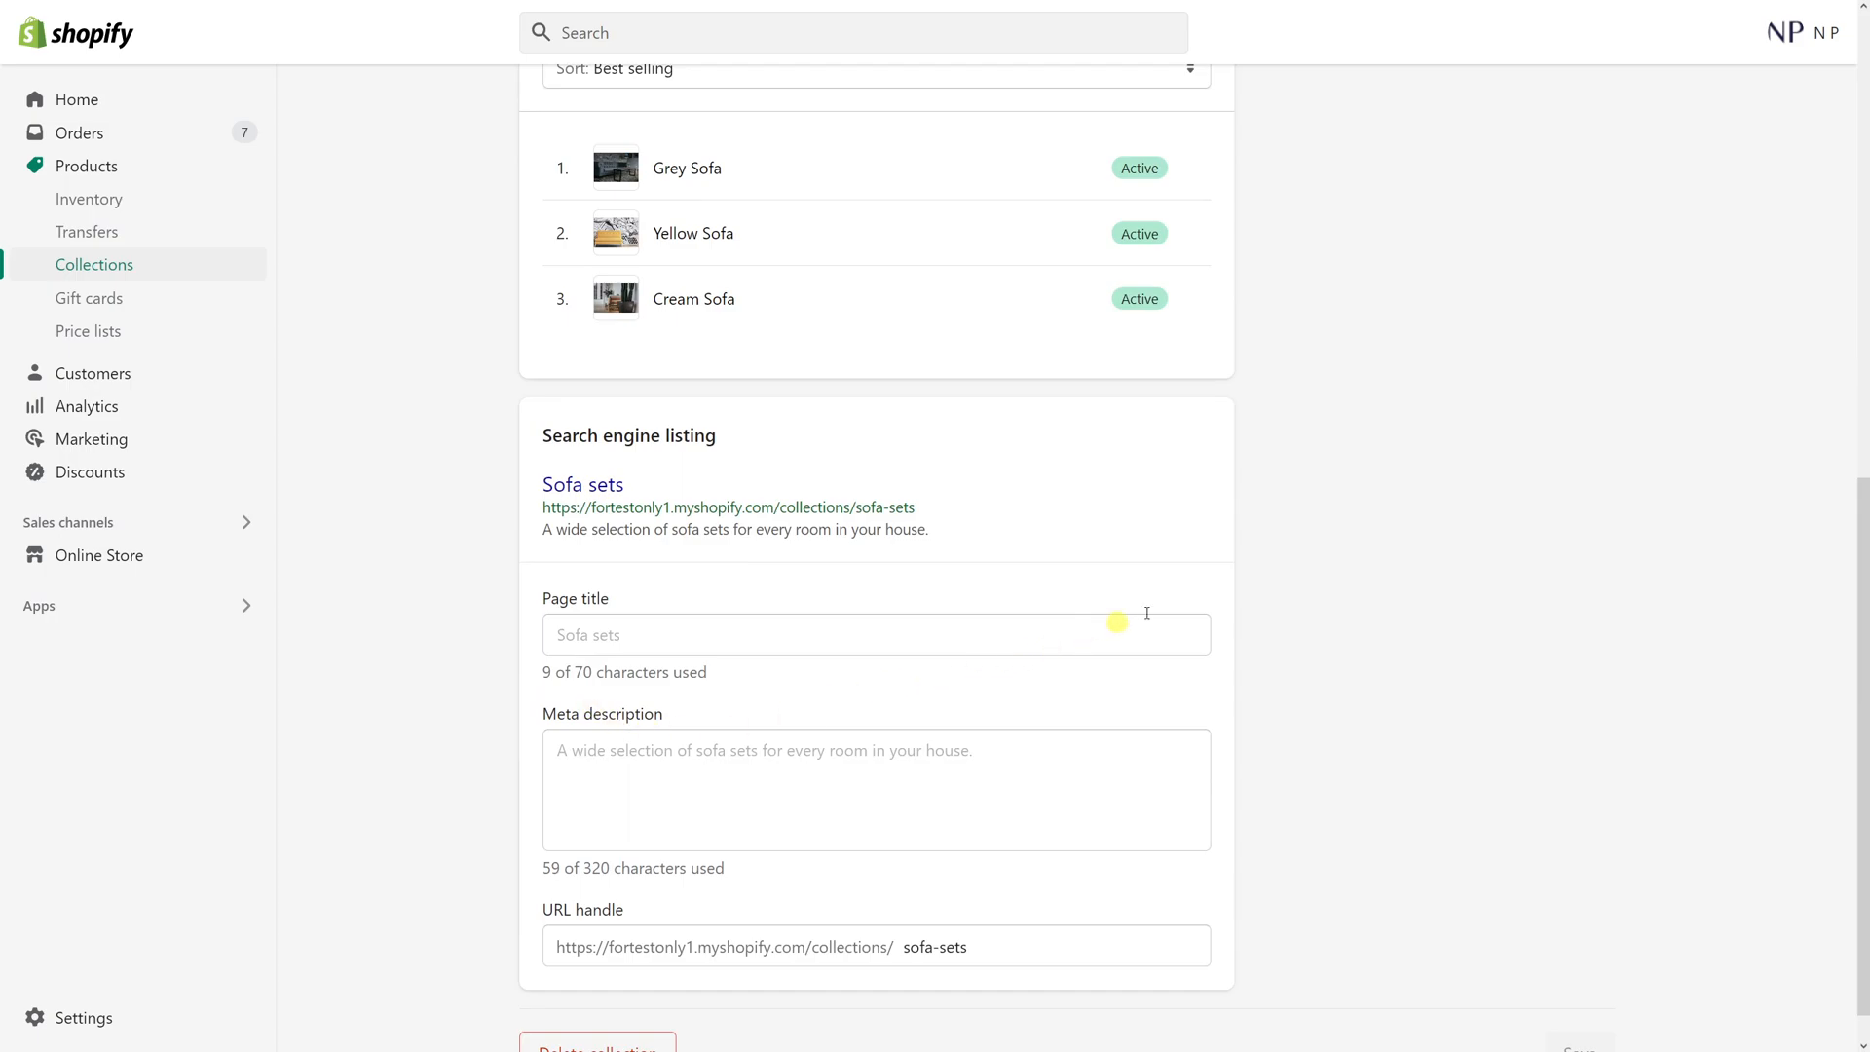
mouse_move(1443, 606)
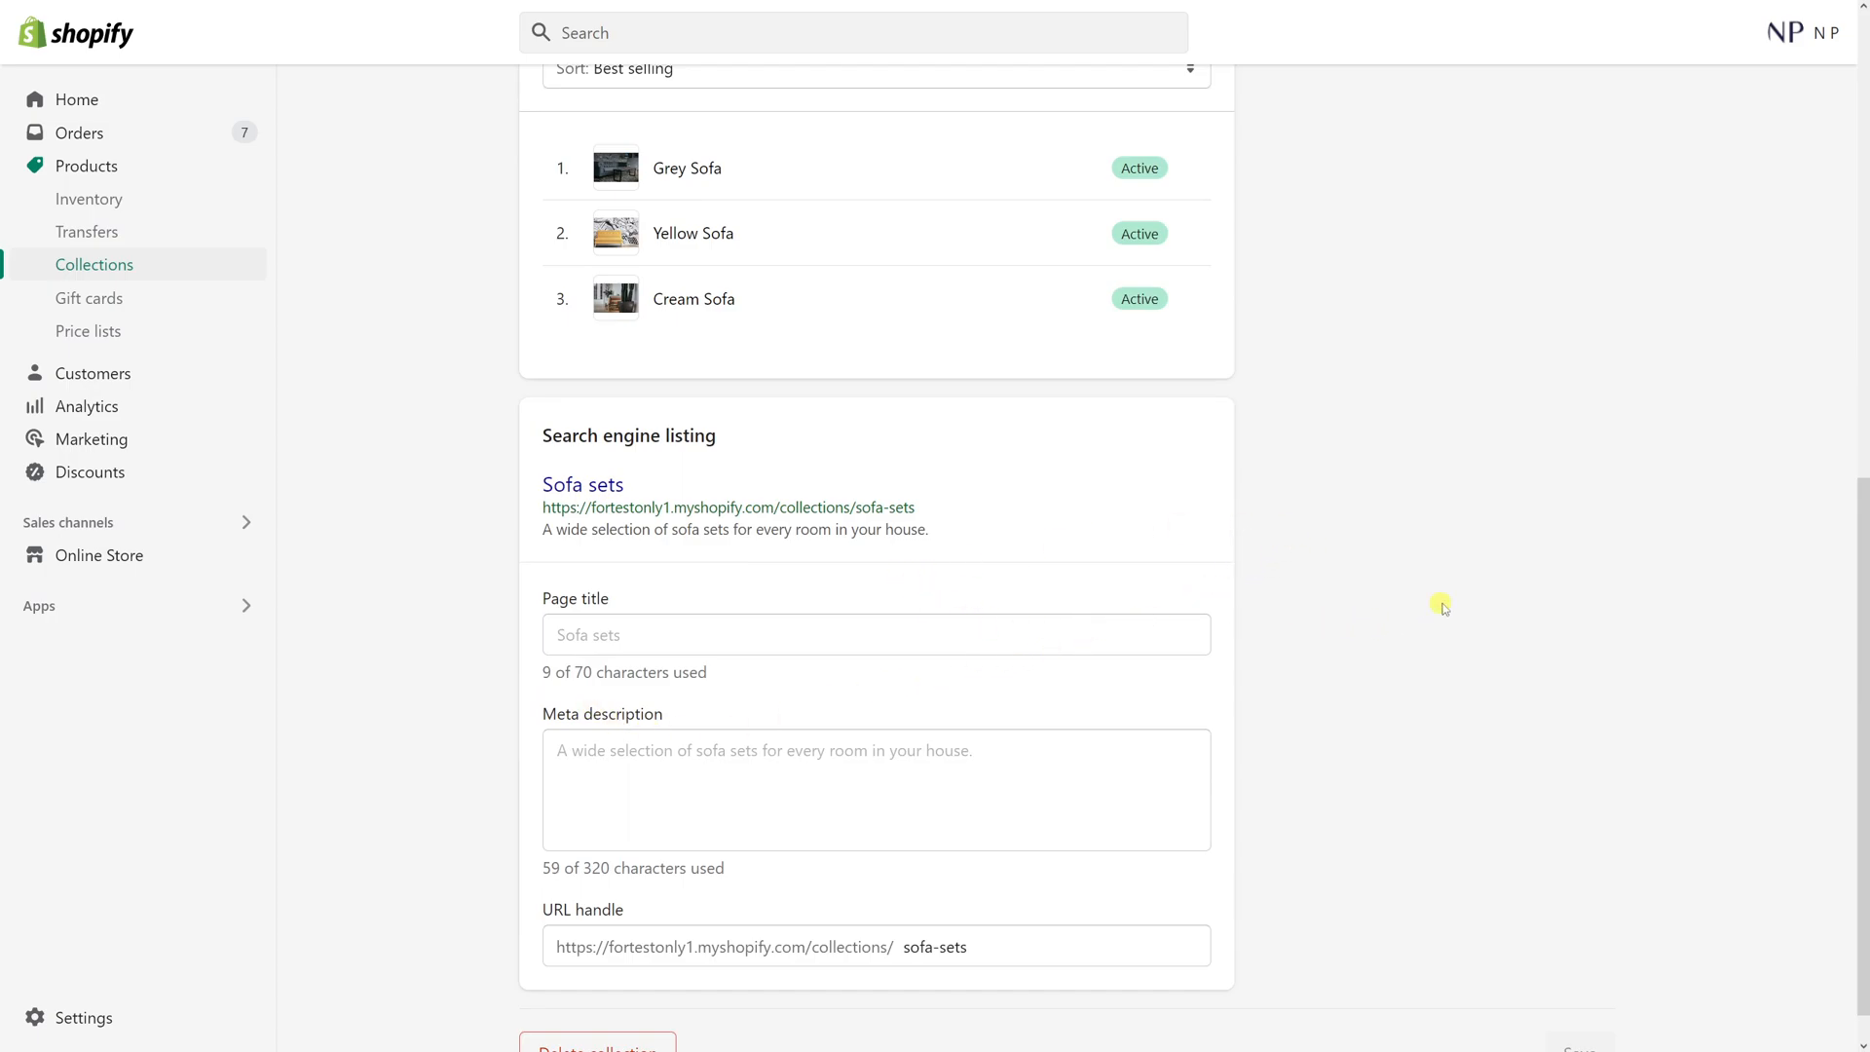
mouse_move(638, 588)
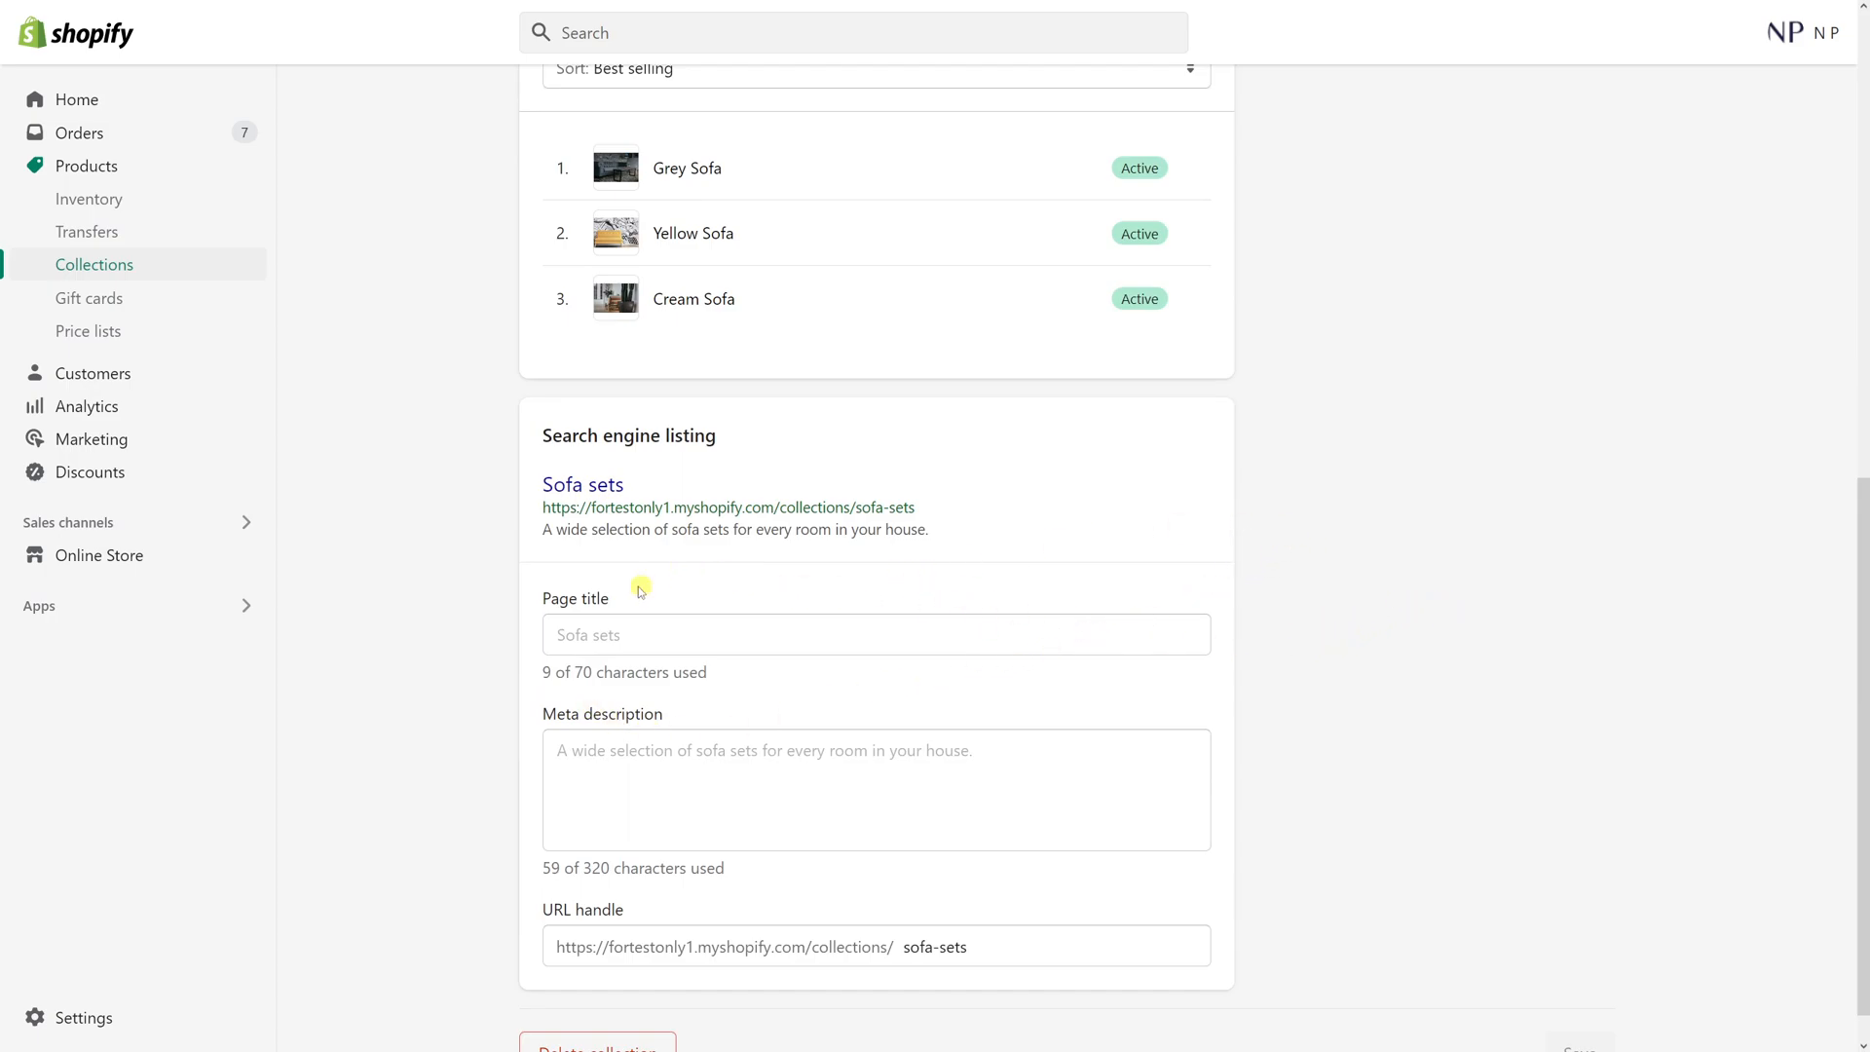
mouse_move(639, 588)
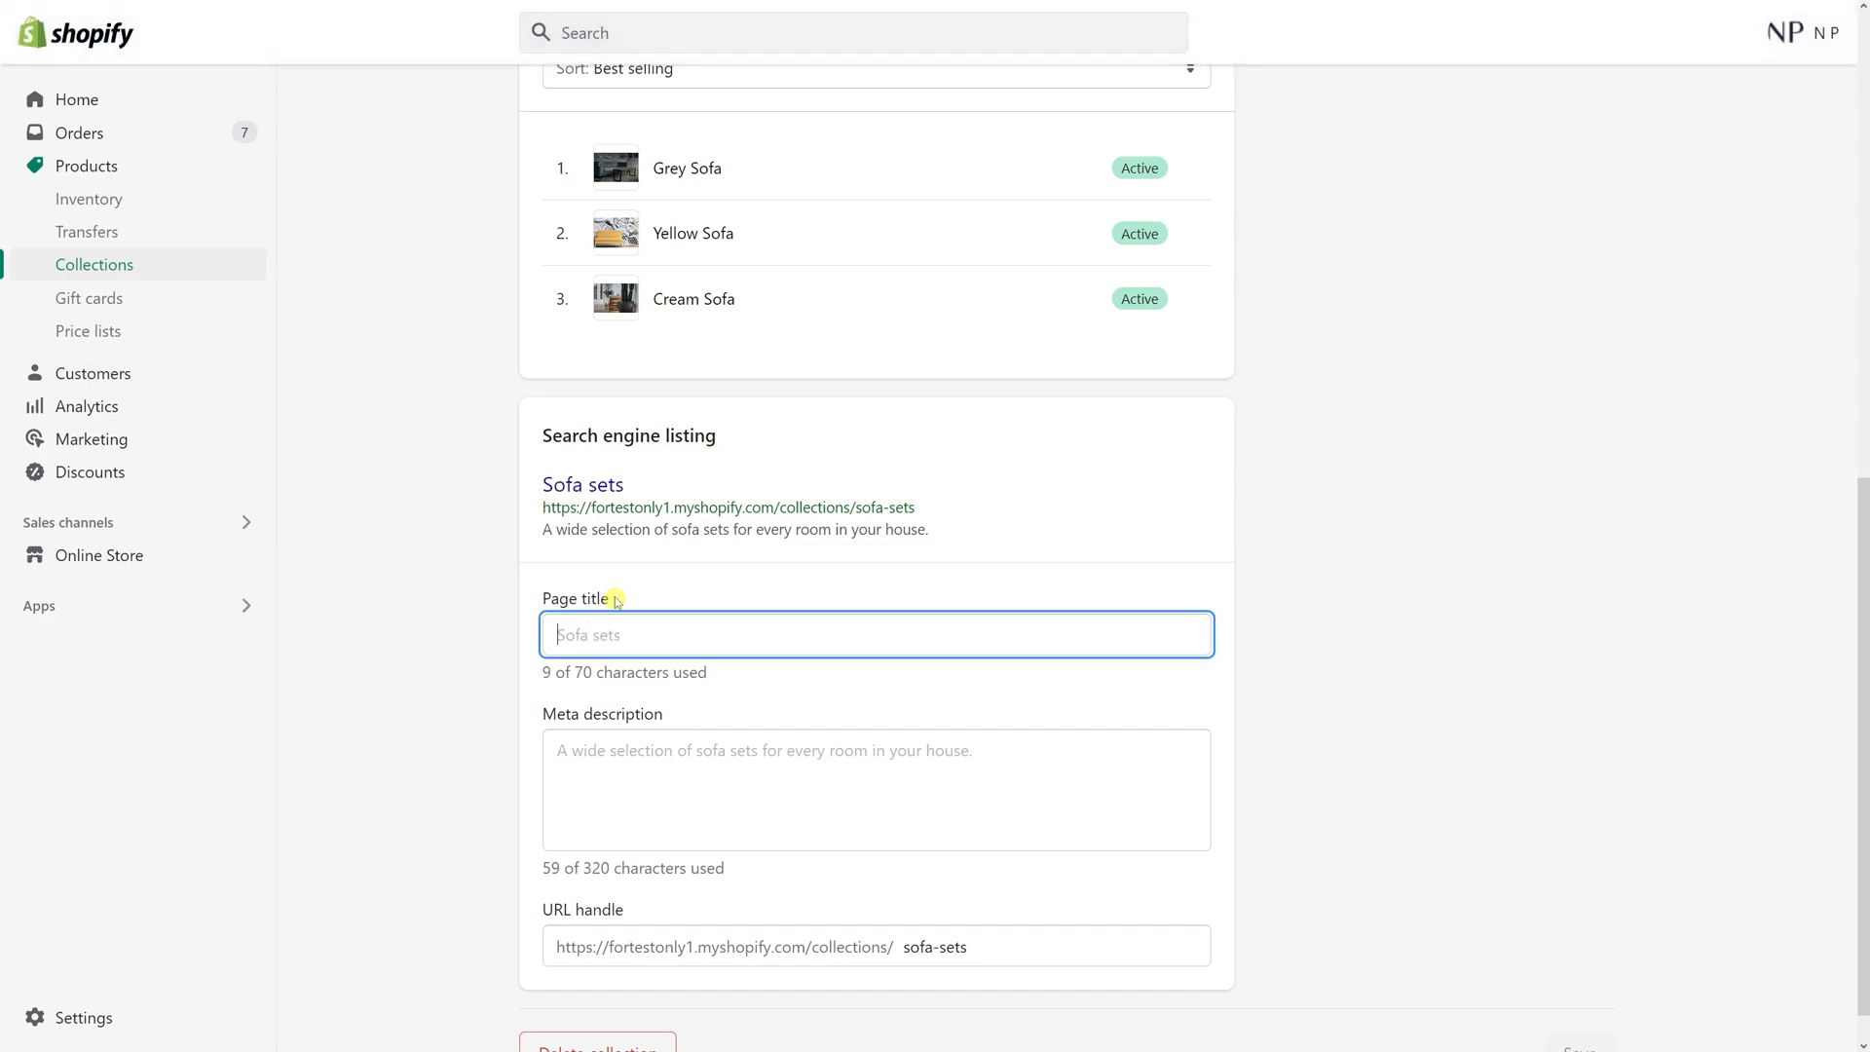
Enter page title 'Sofa Sets for Living Room | Leather and Fabric Sofas'
type("Sofa Sets for Living Room | Leather and Fabric Sofas")
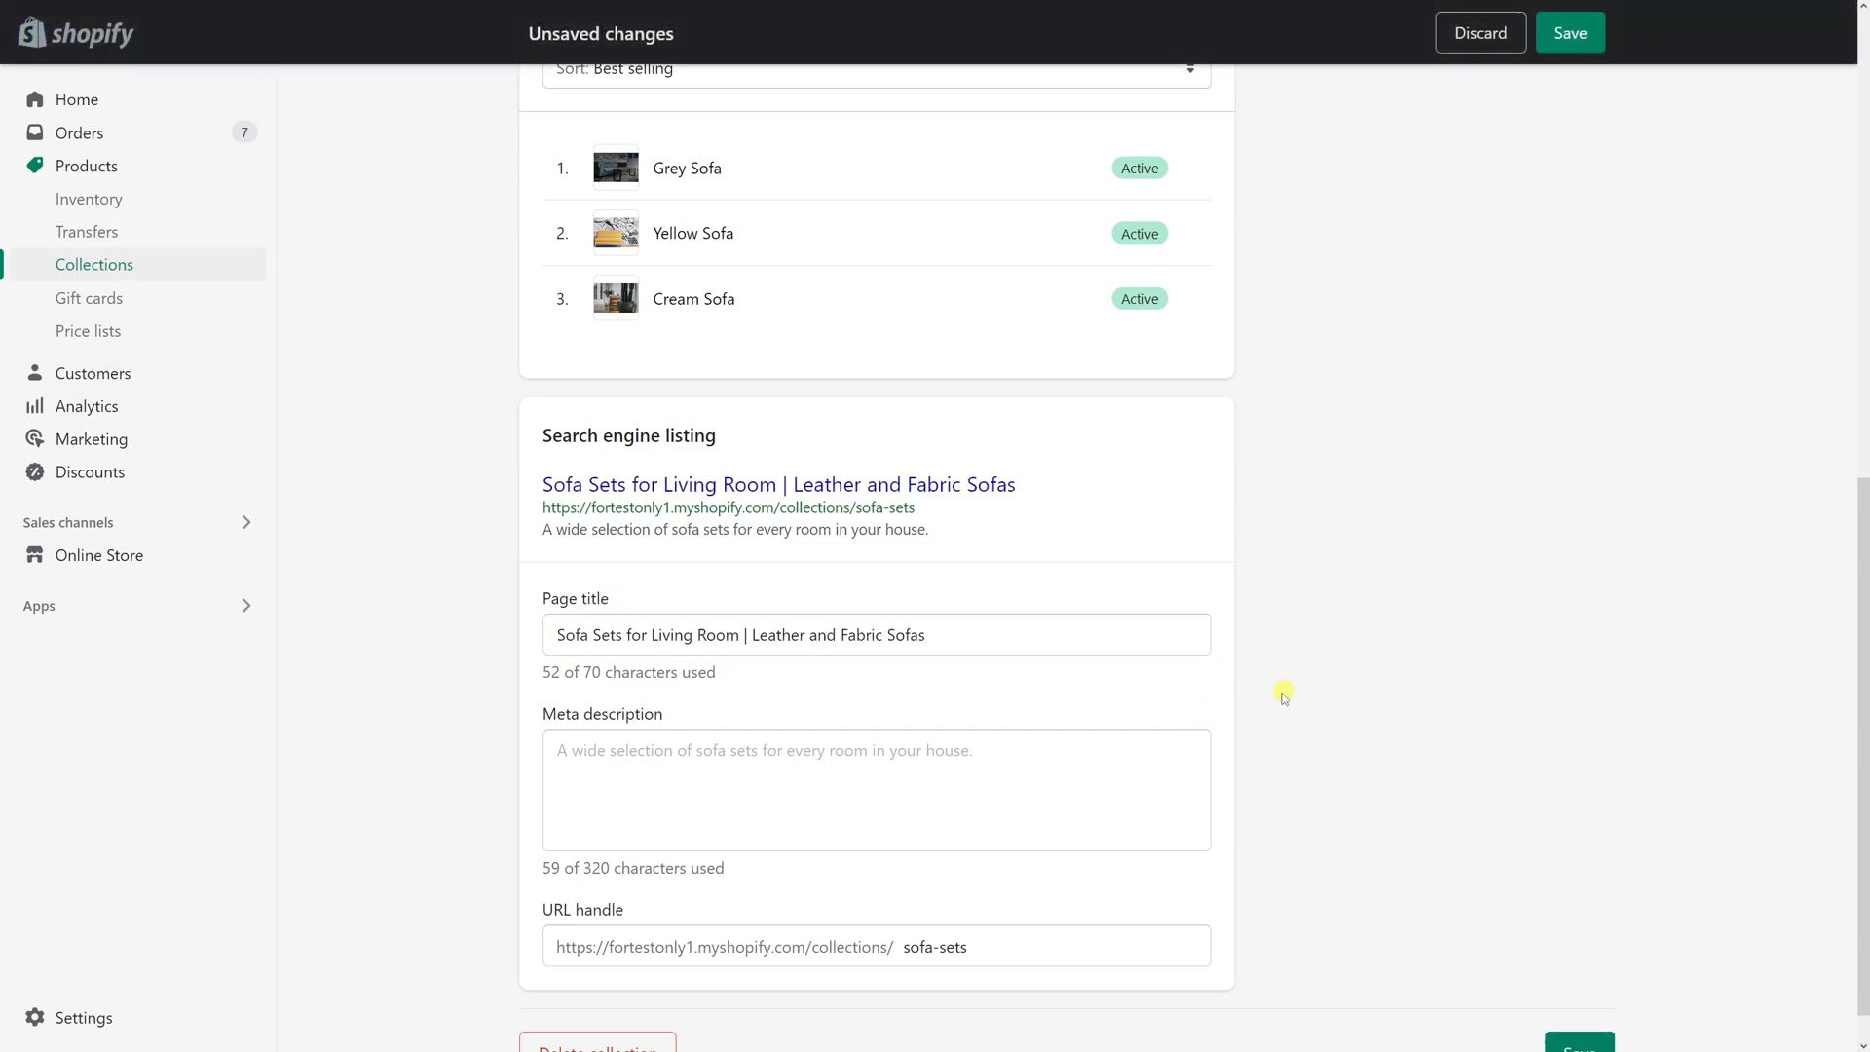
left_click(875, 633)
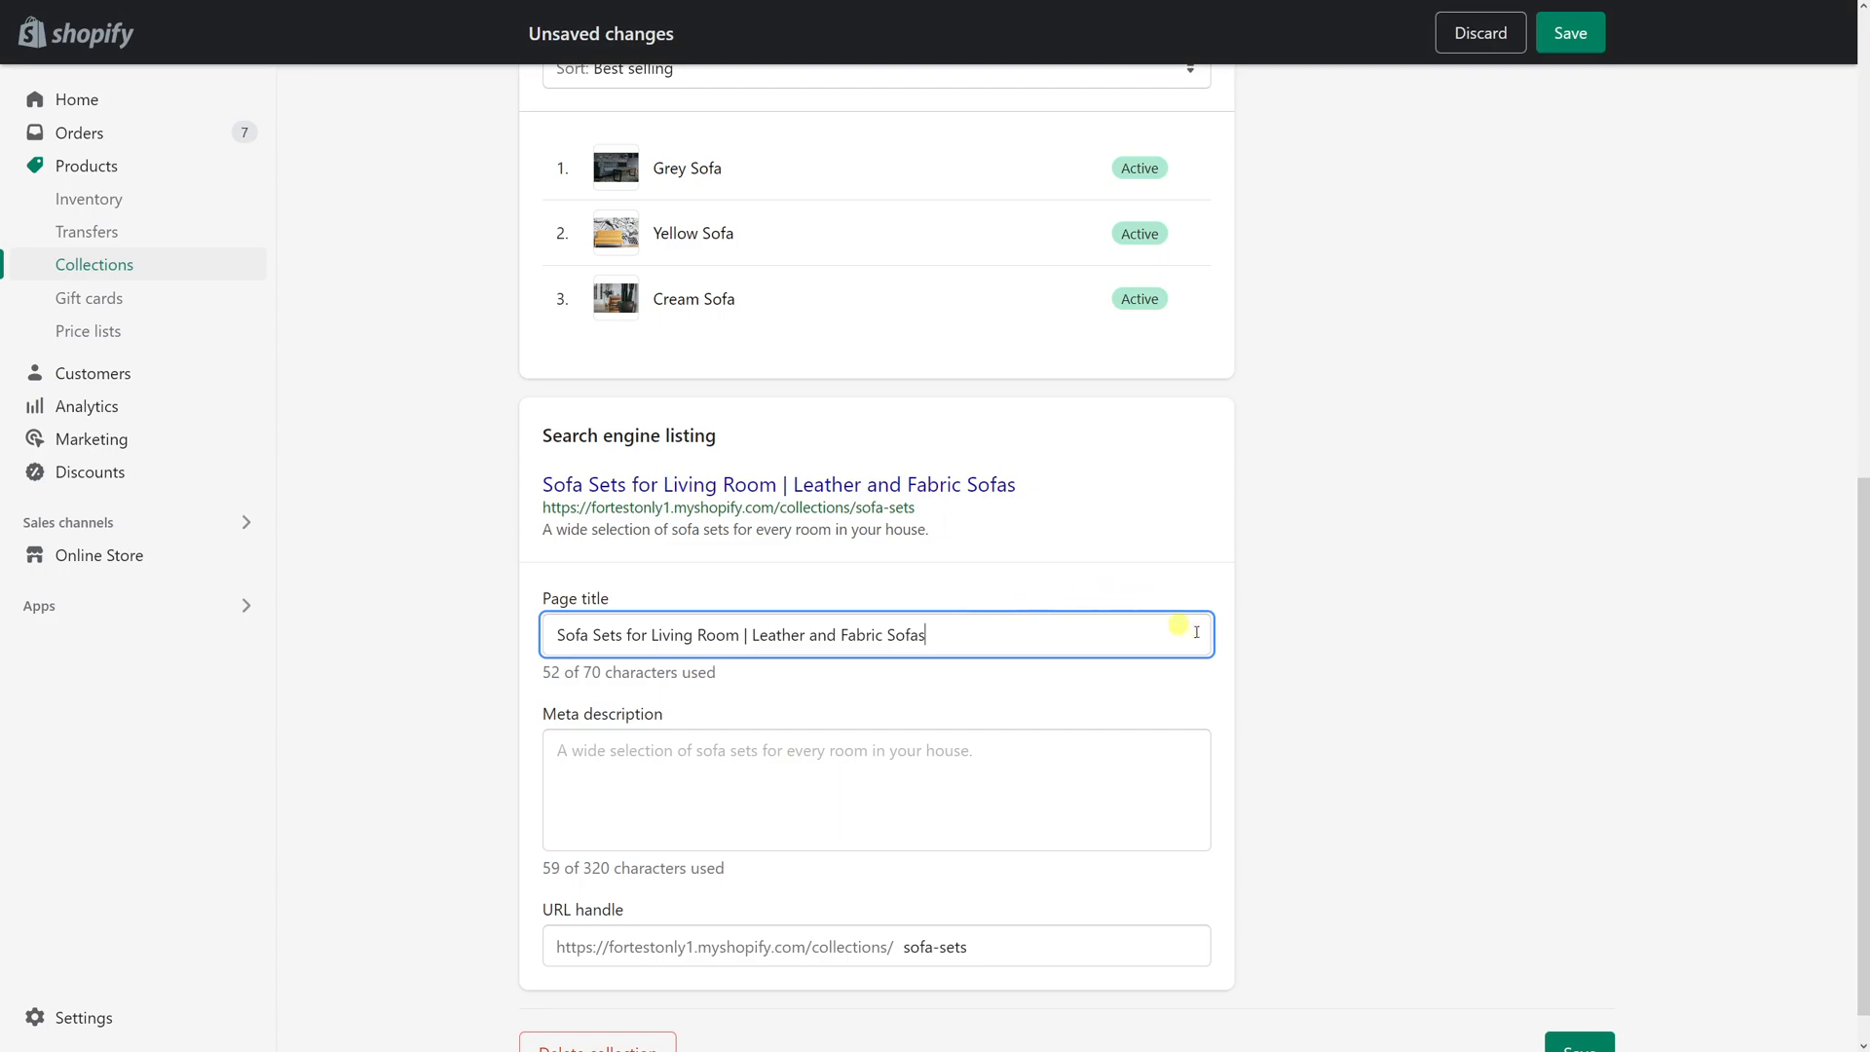
mouse_move(1253, 647)
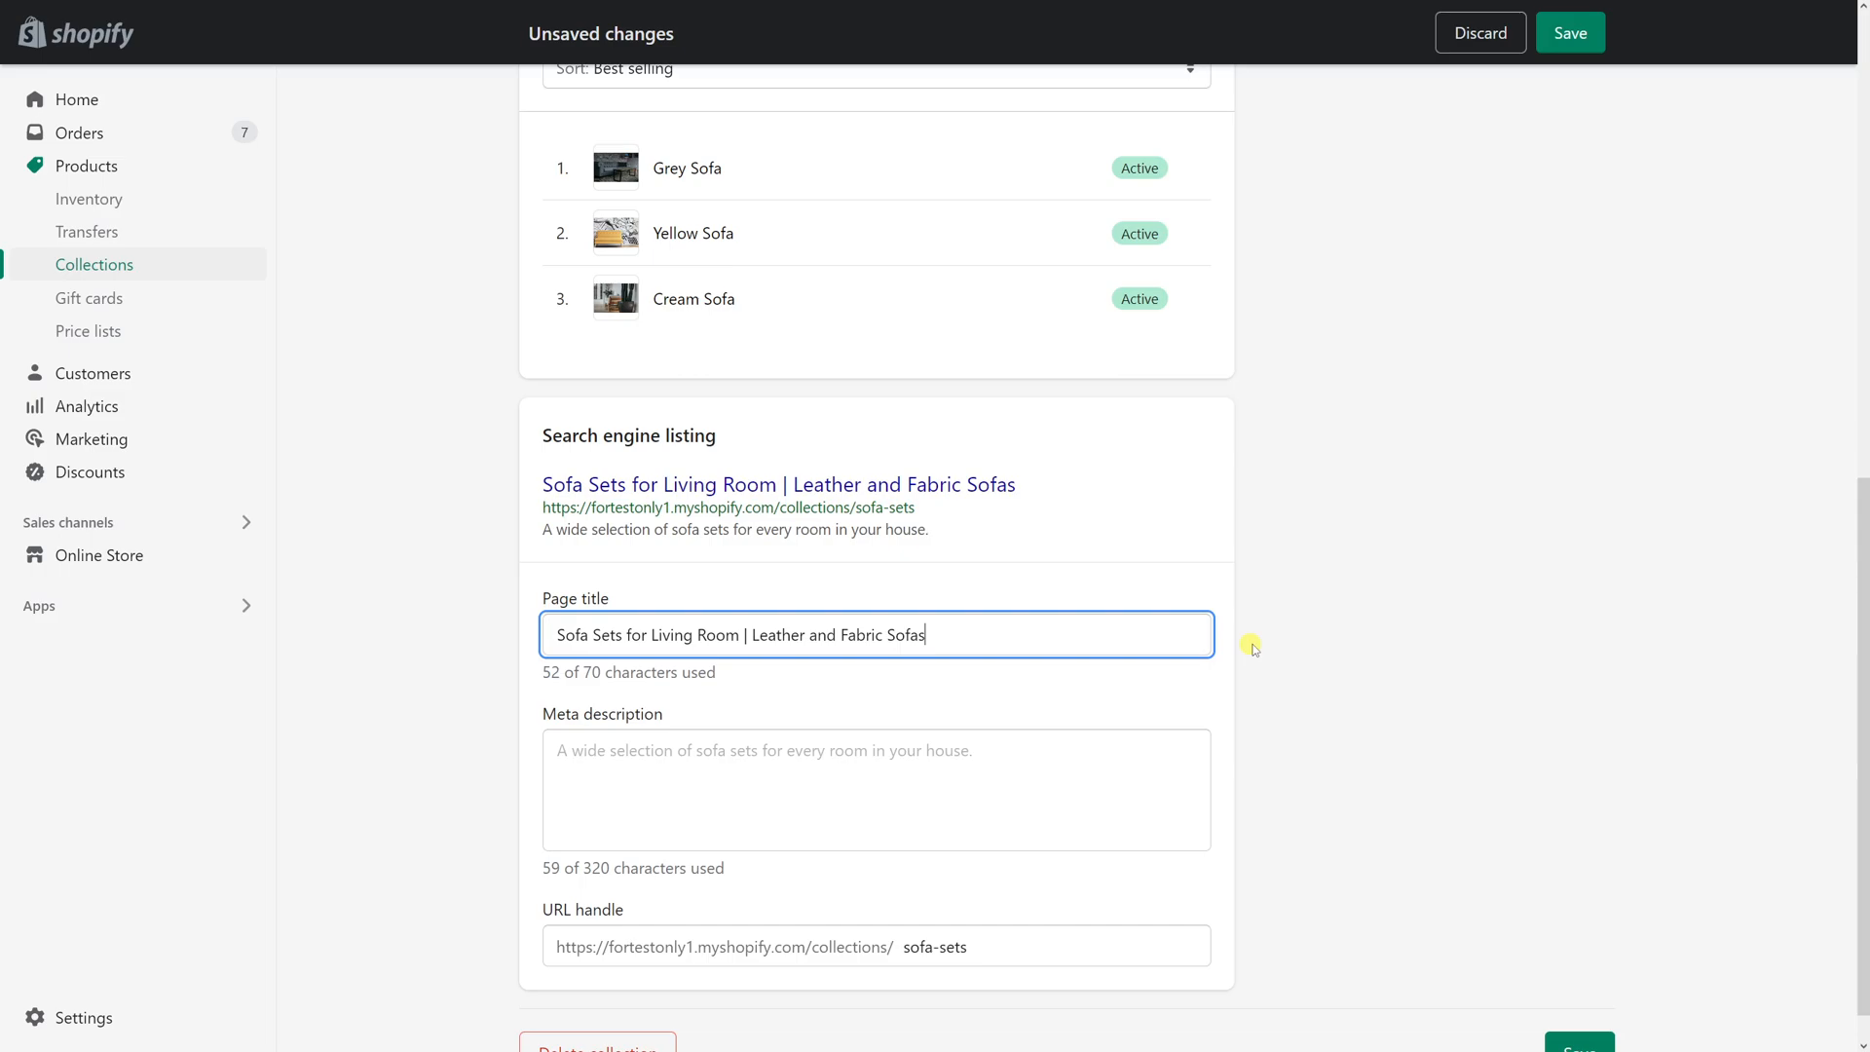
mouse_move(1252, 647)
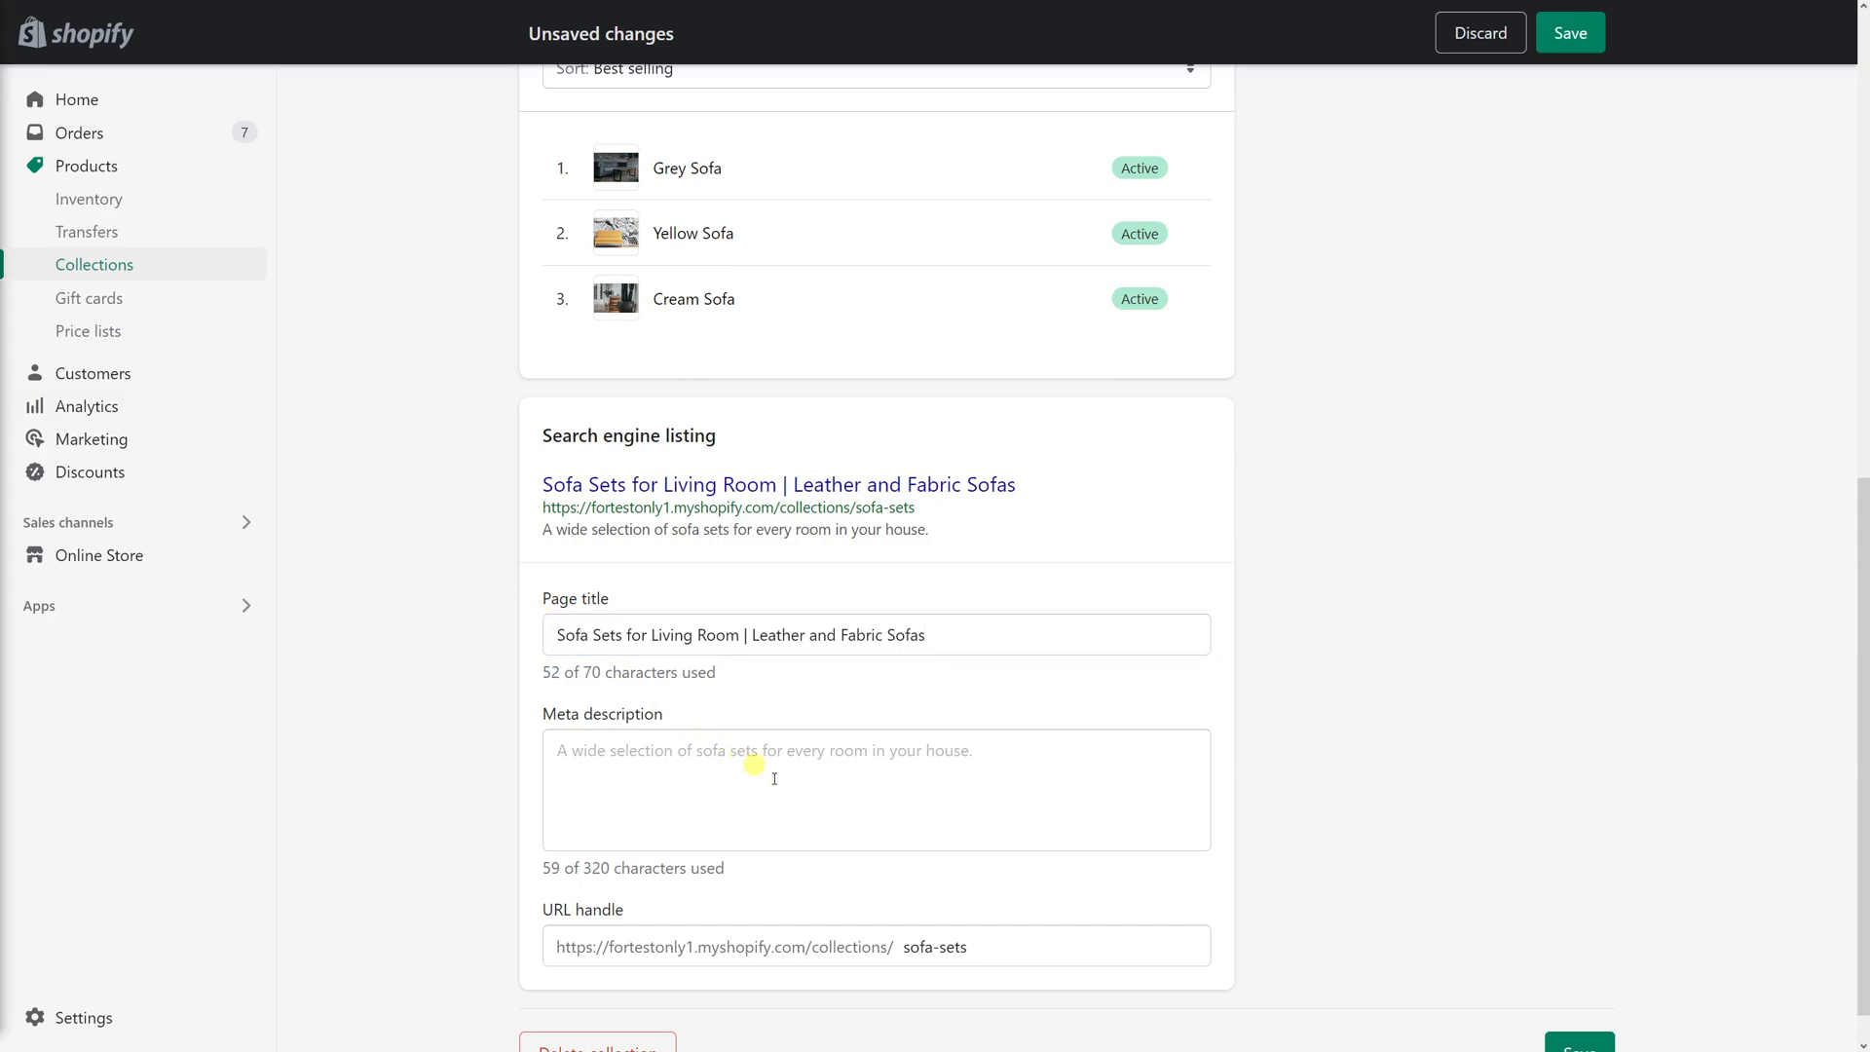
Enter a meta description about sofa sets for living room, including leather and fabric, corner and sectional sofas
left_click(787, 781)
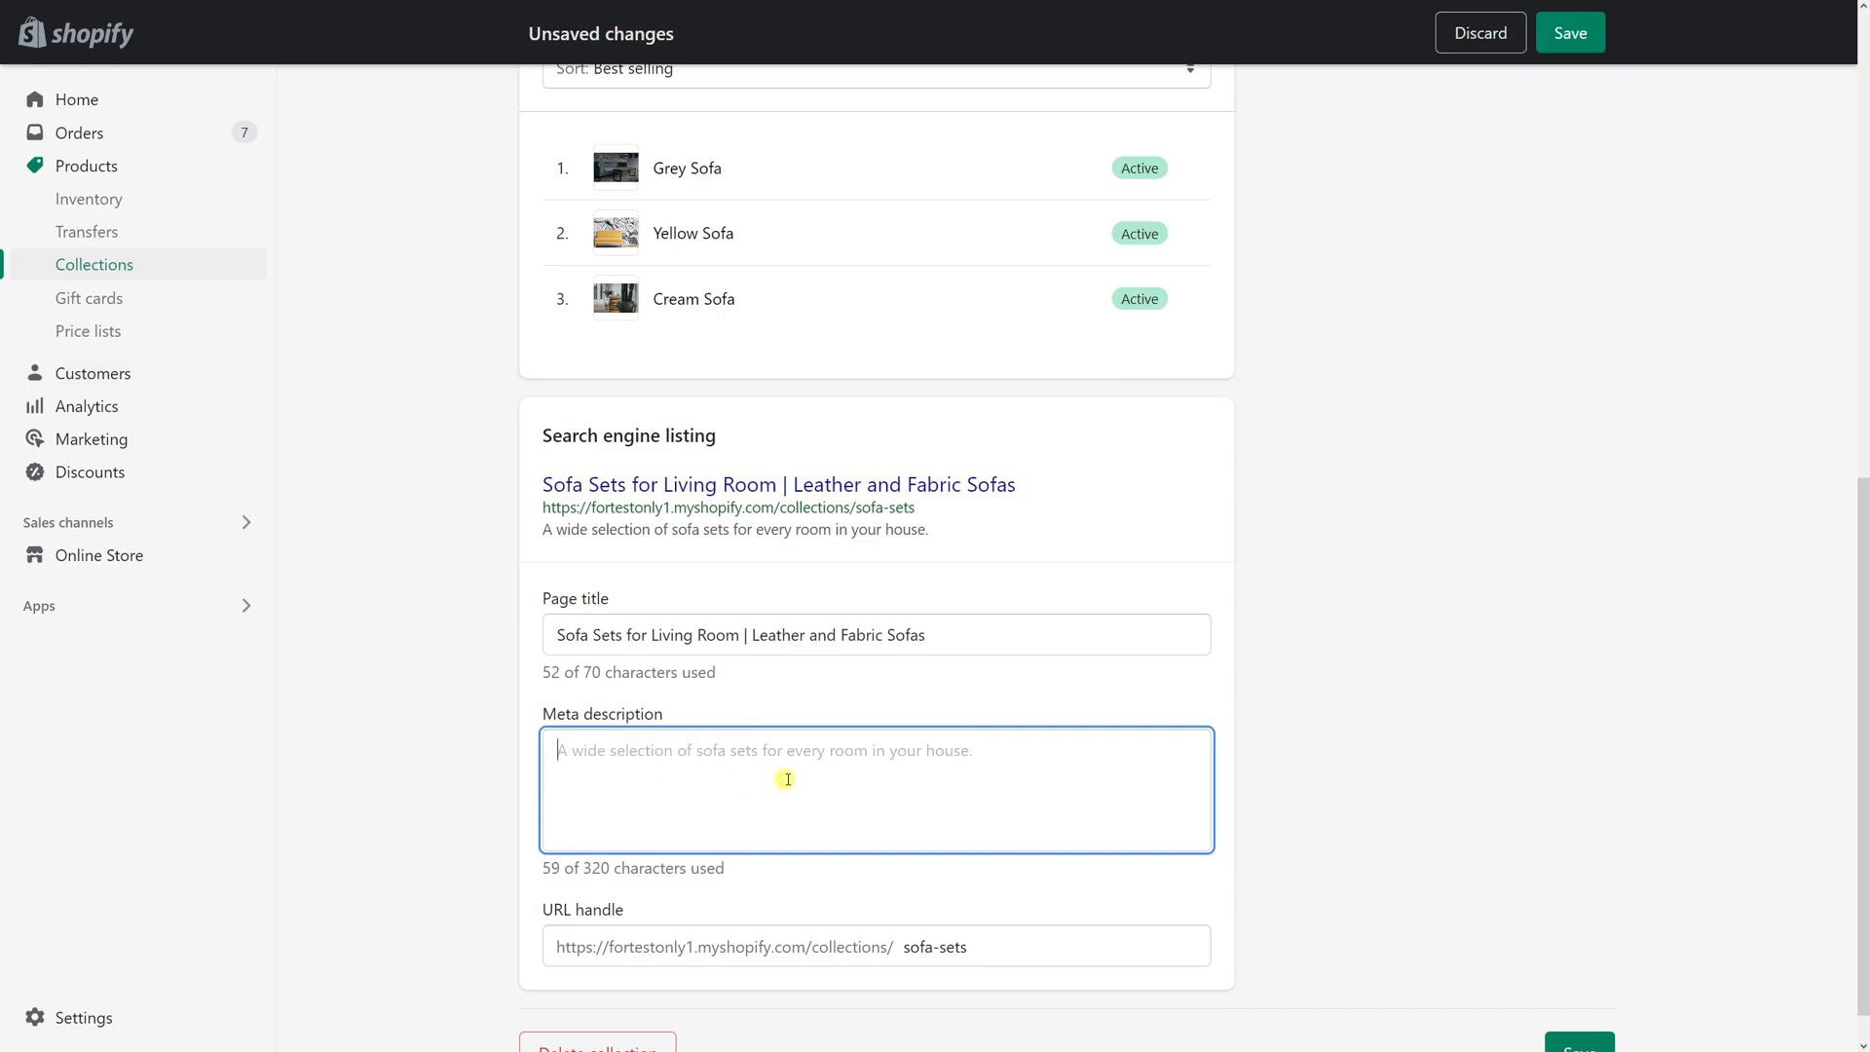
type("A wide selection of sofa sets for living room in your house, including leather and fabric sofas, corner and sectional sofas.")
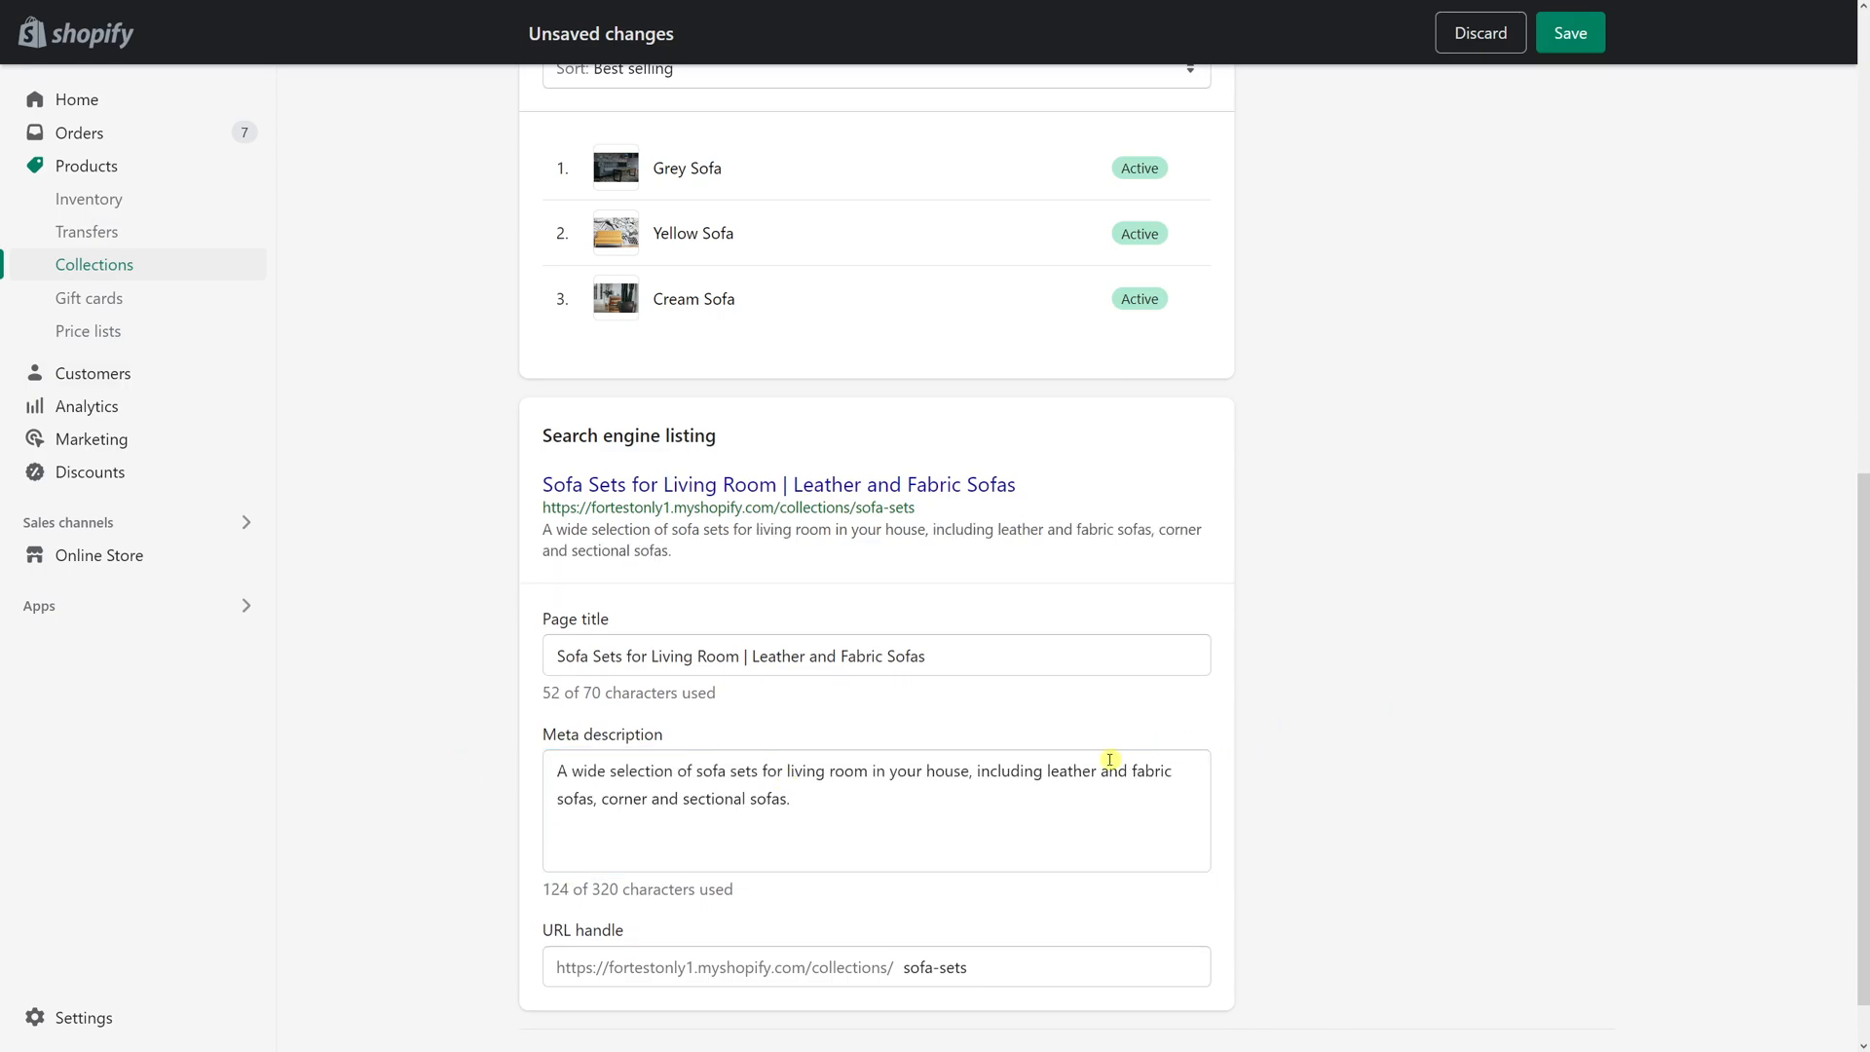
mouse_move(1091, 785)
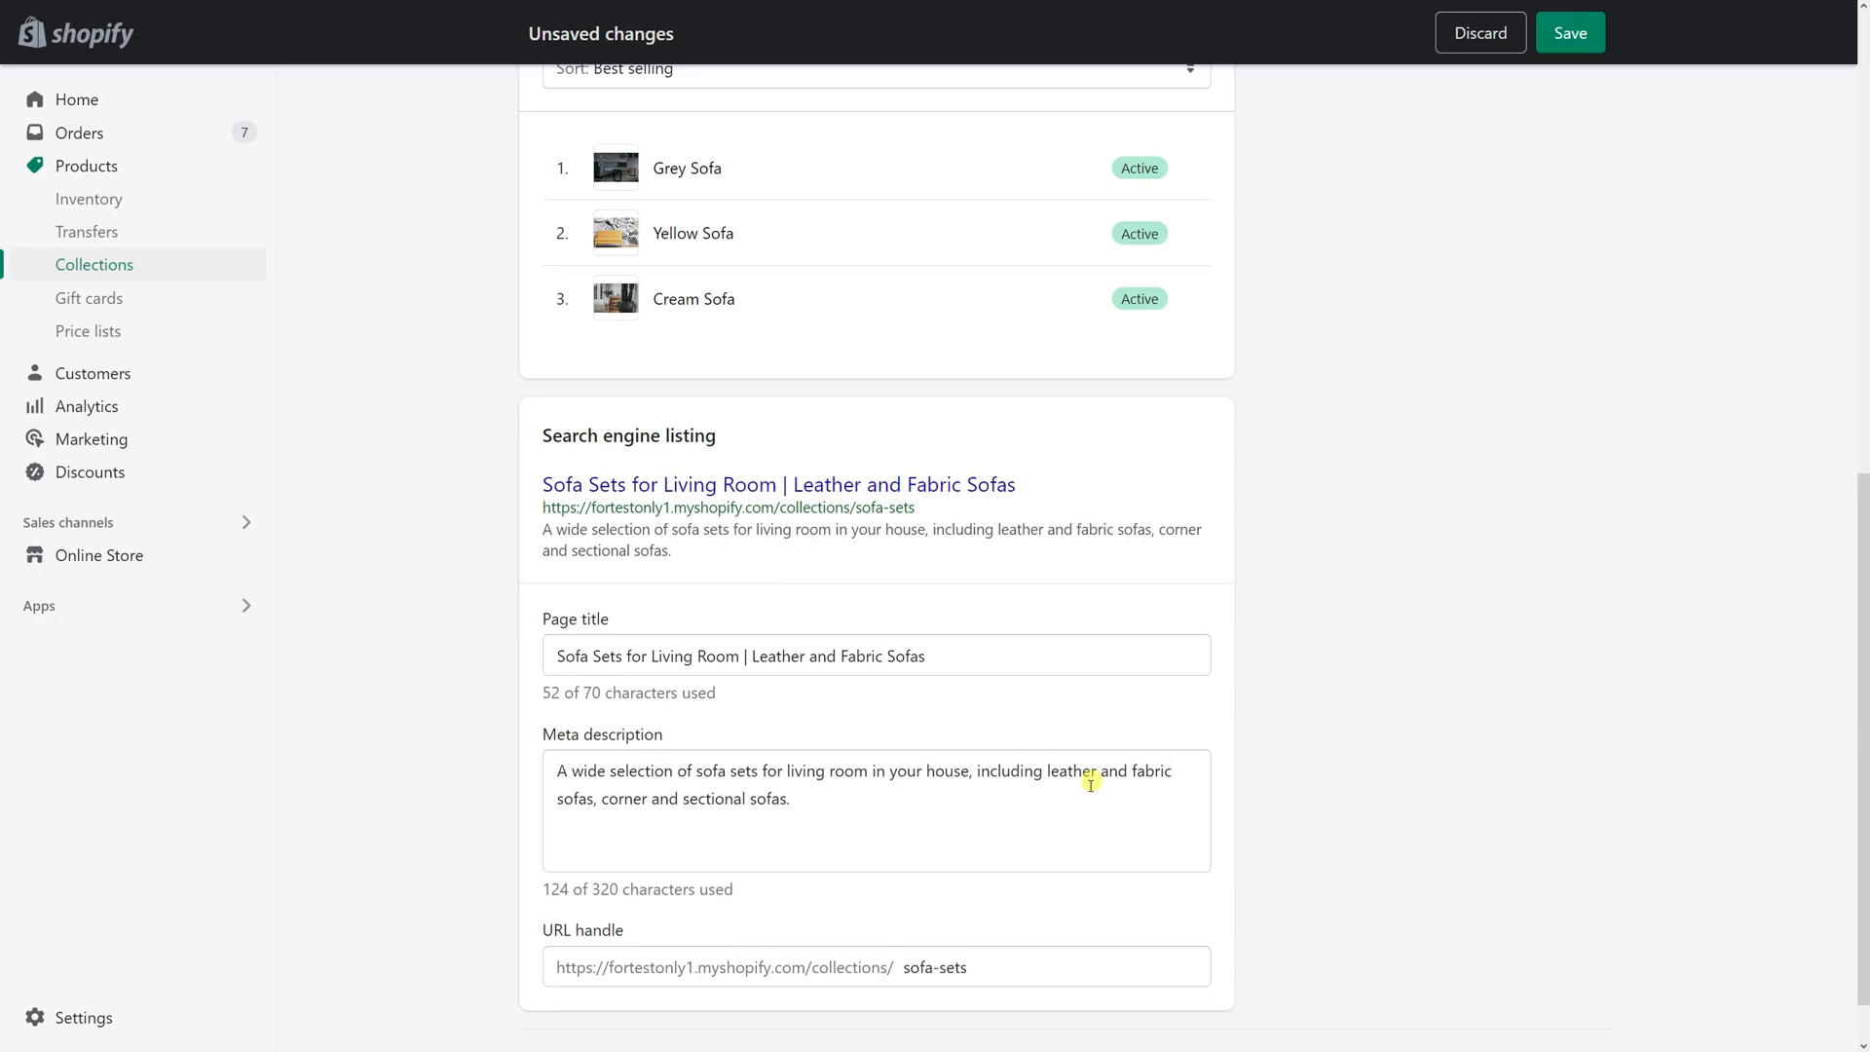
mouse_move(1173, 800)
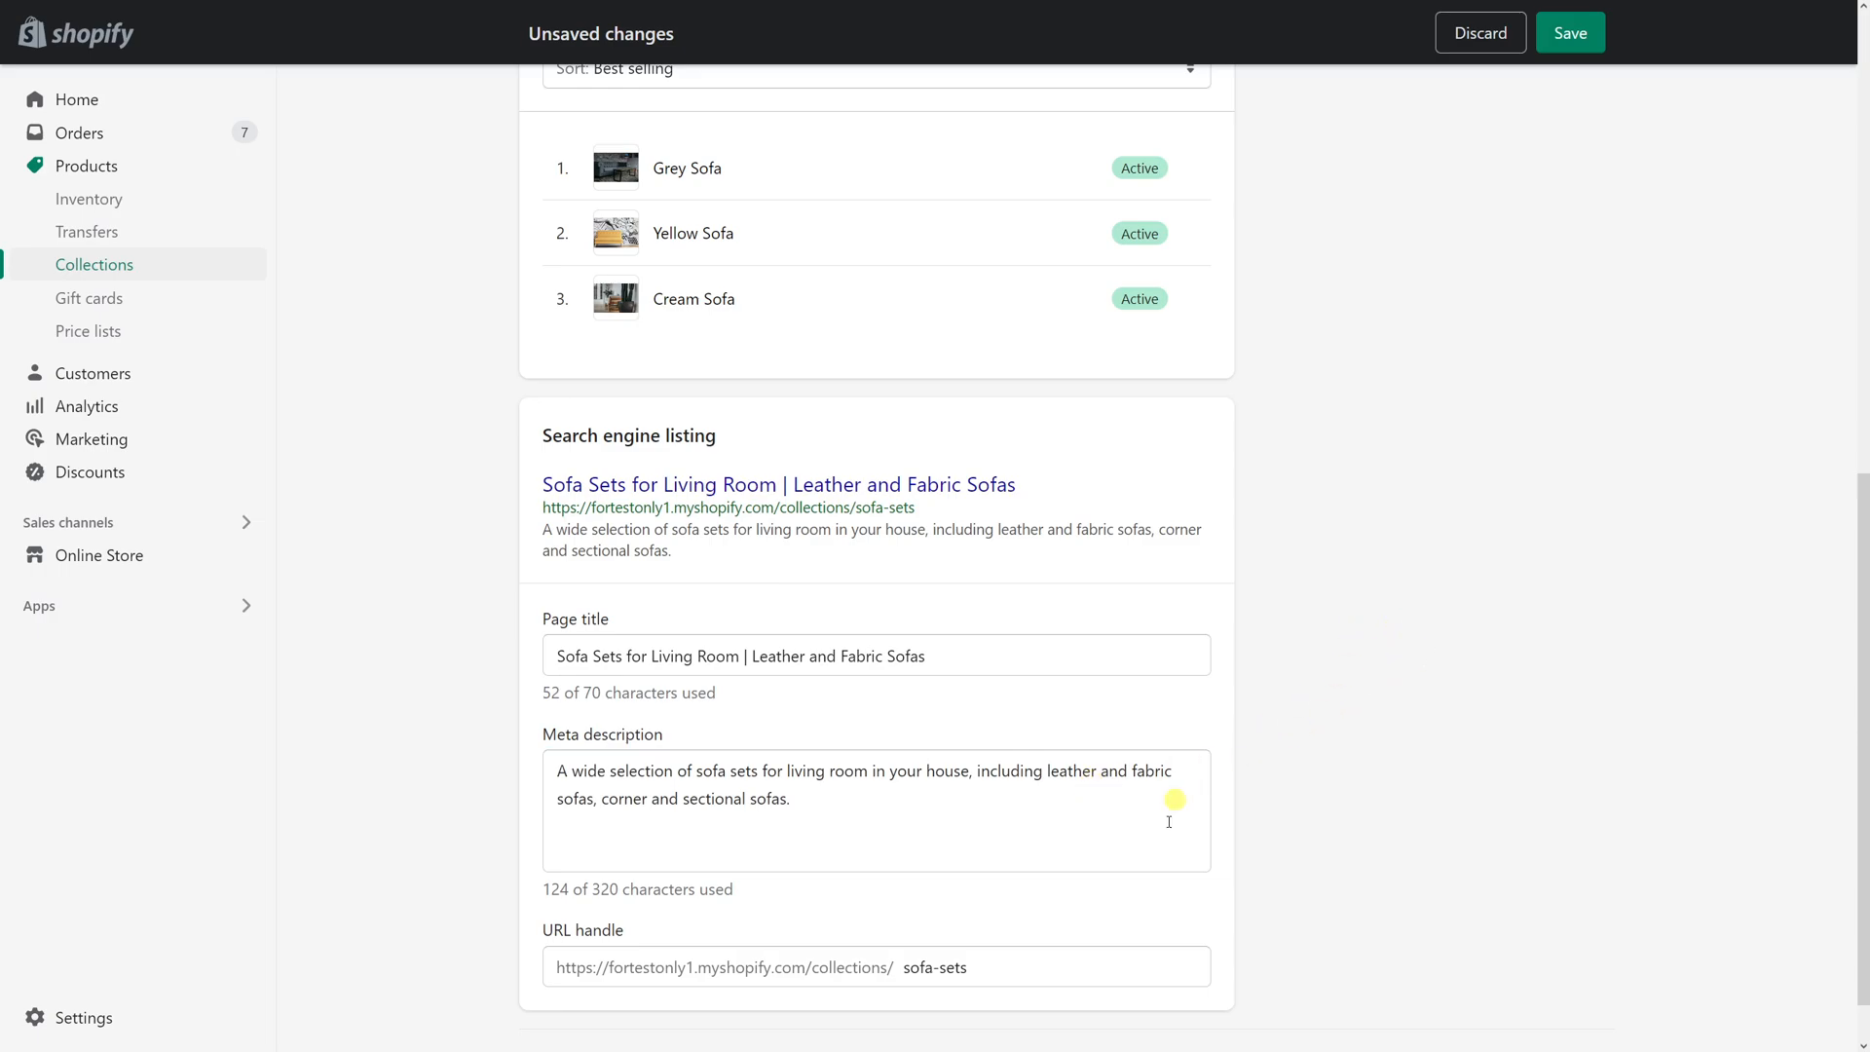
mouse_move(1558, 90)
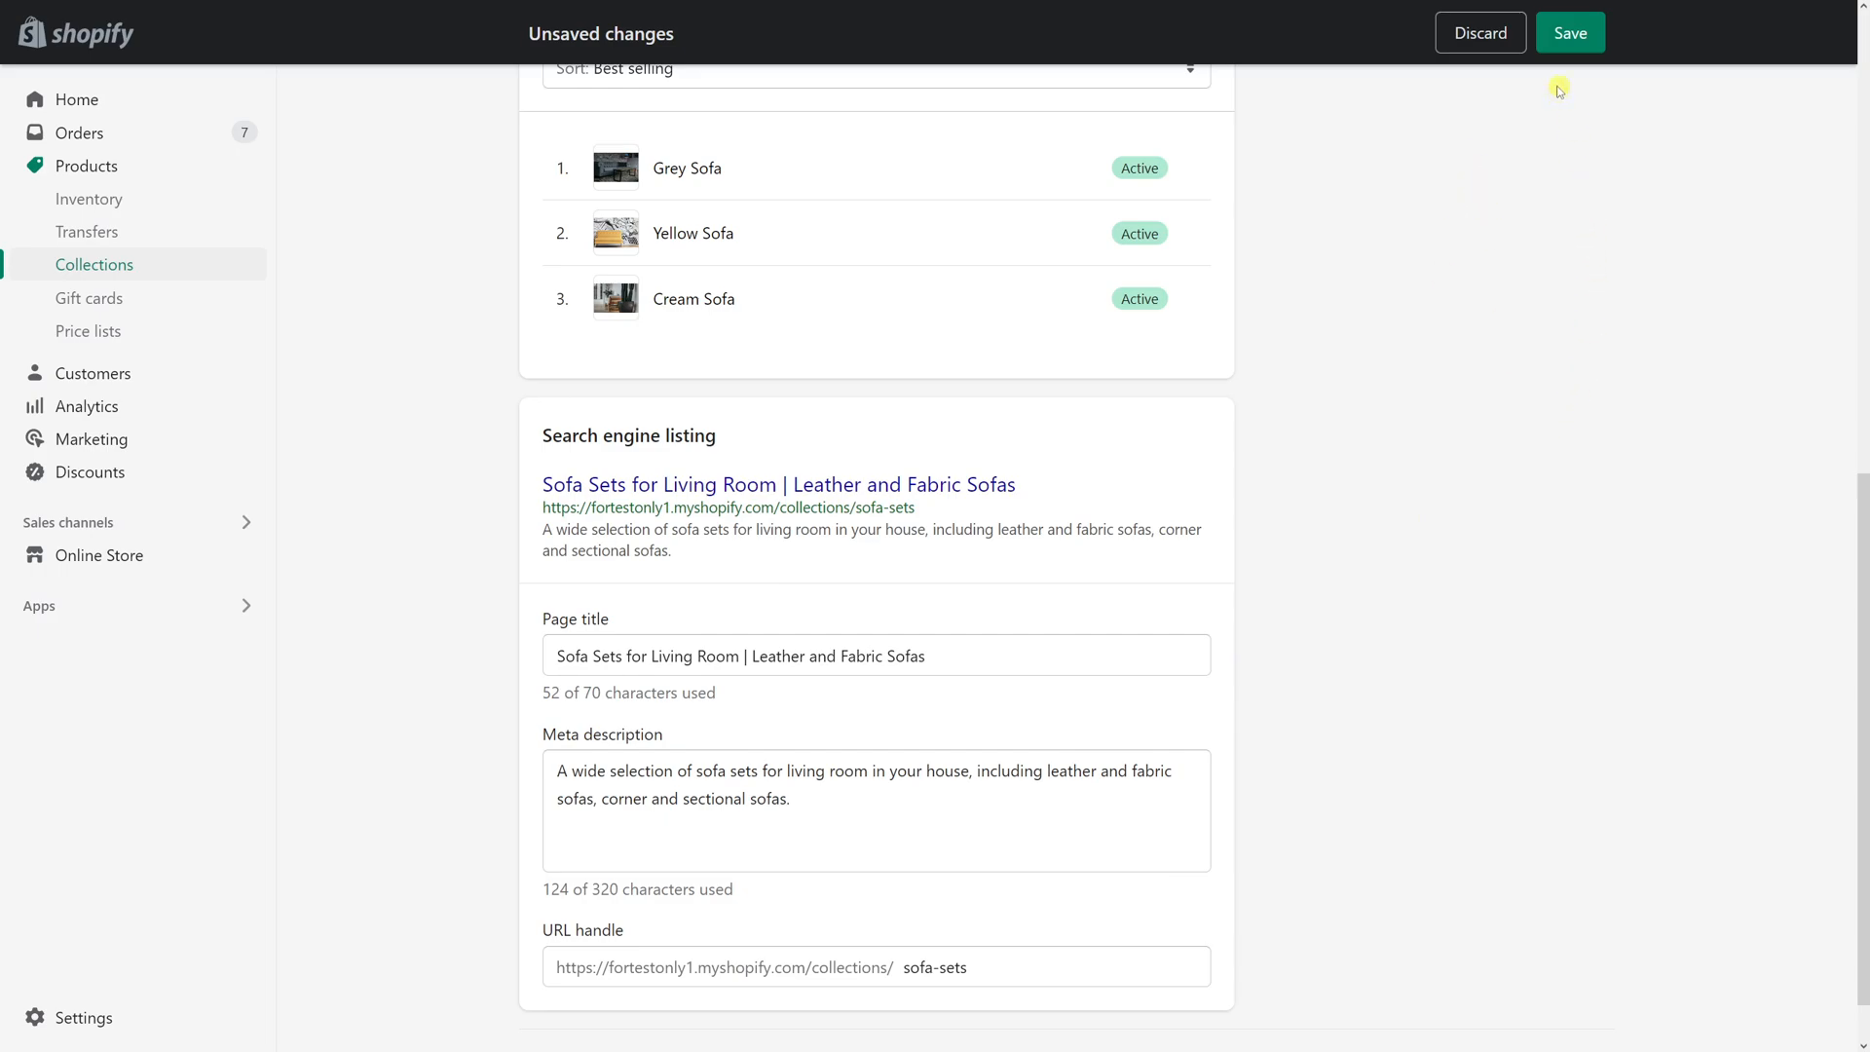
Save the Sofa sets collection and acknowledge the Saved collection confirmation
left_click(1570, 33)
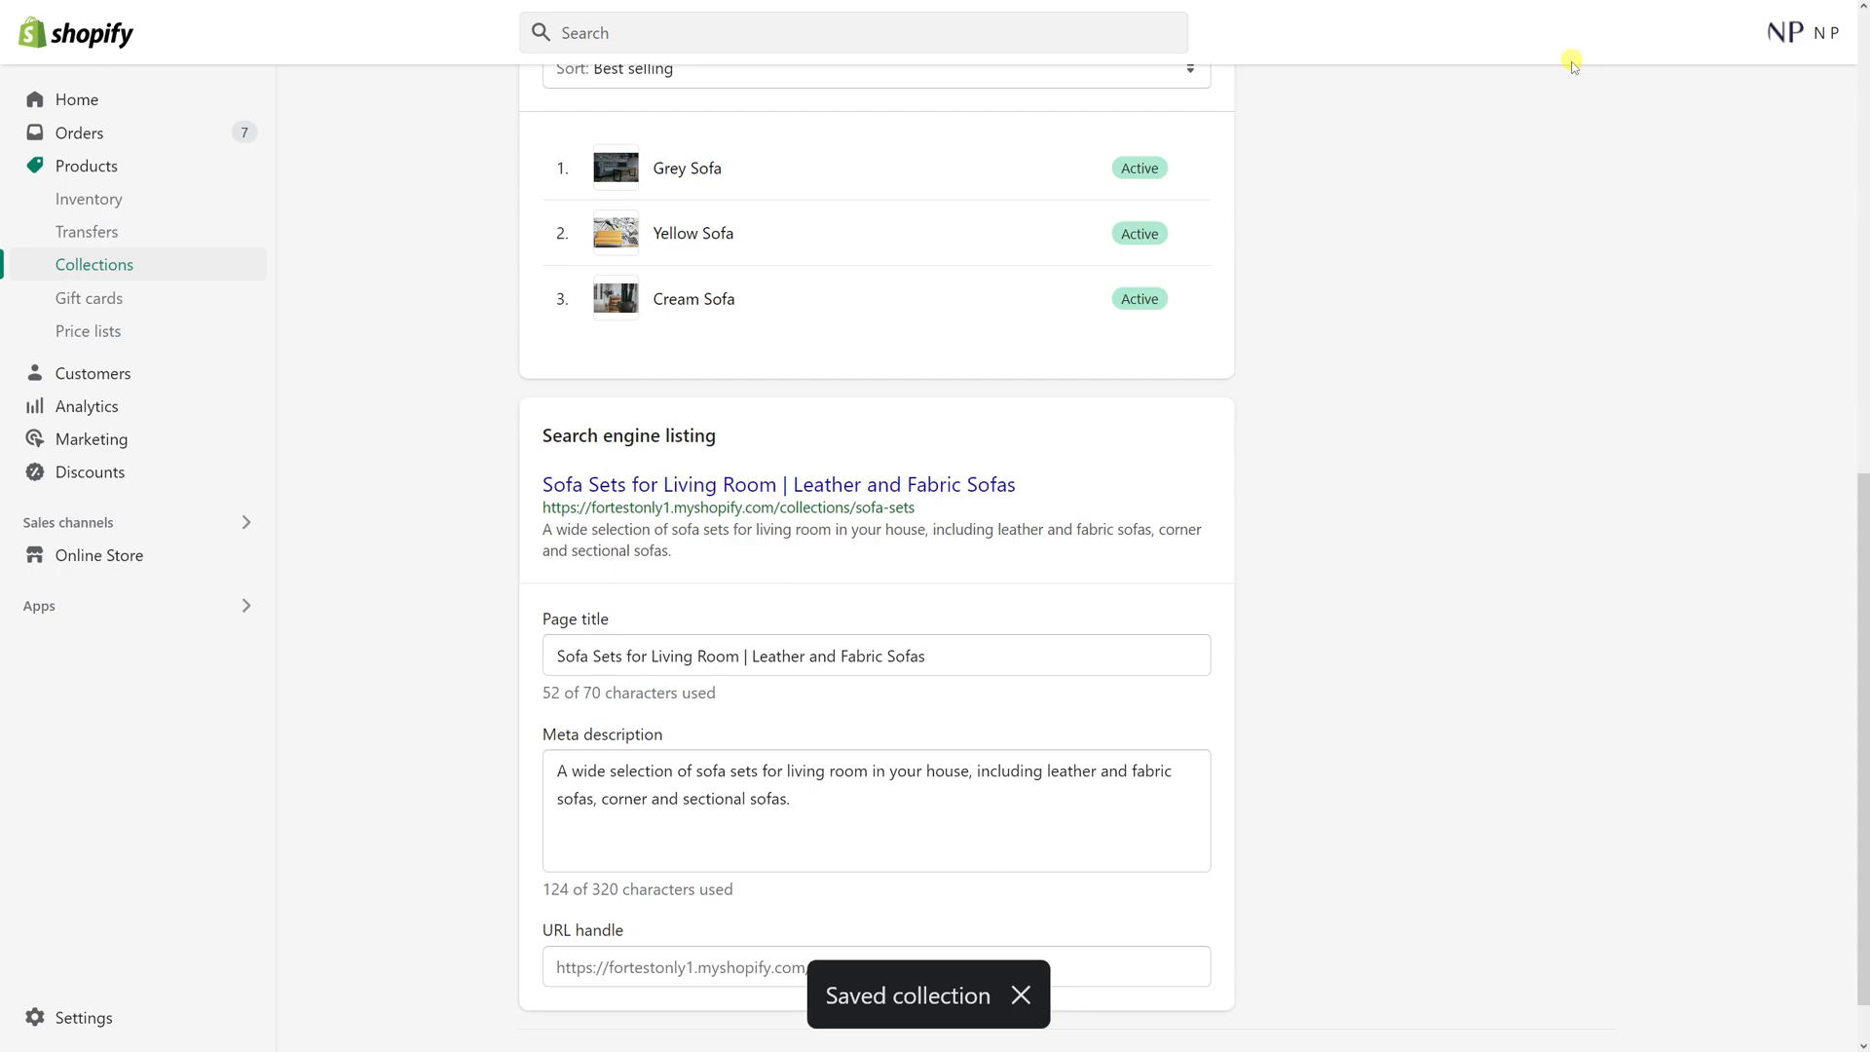
left_click(1019, 995)
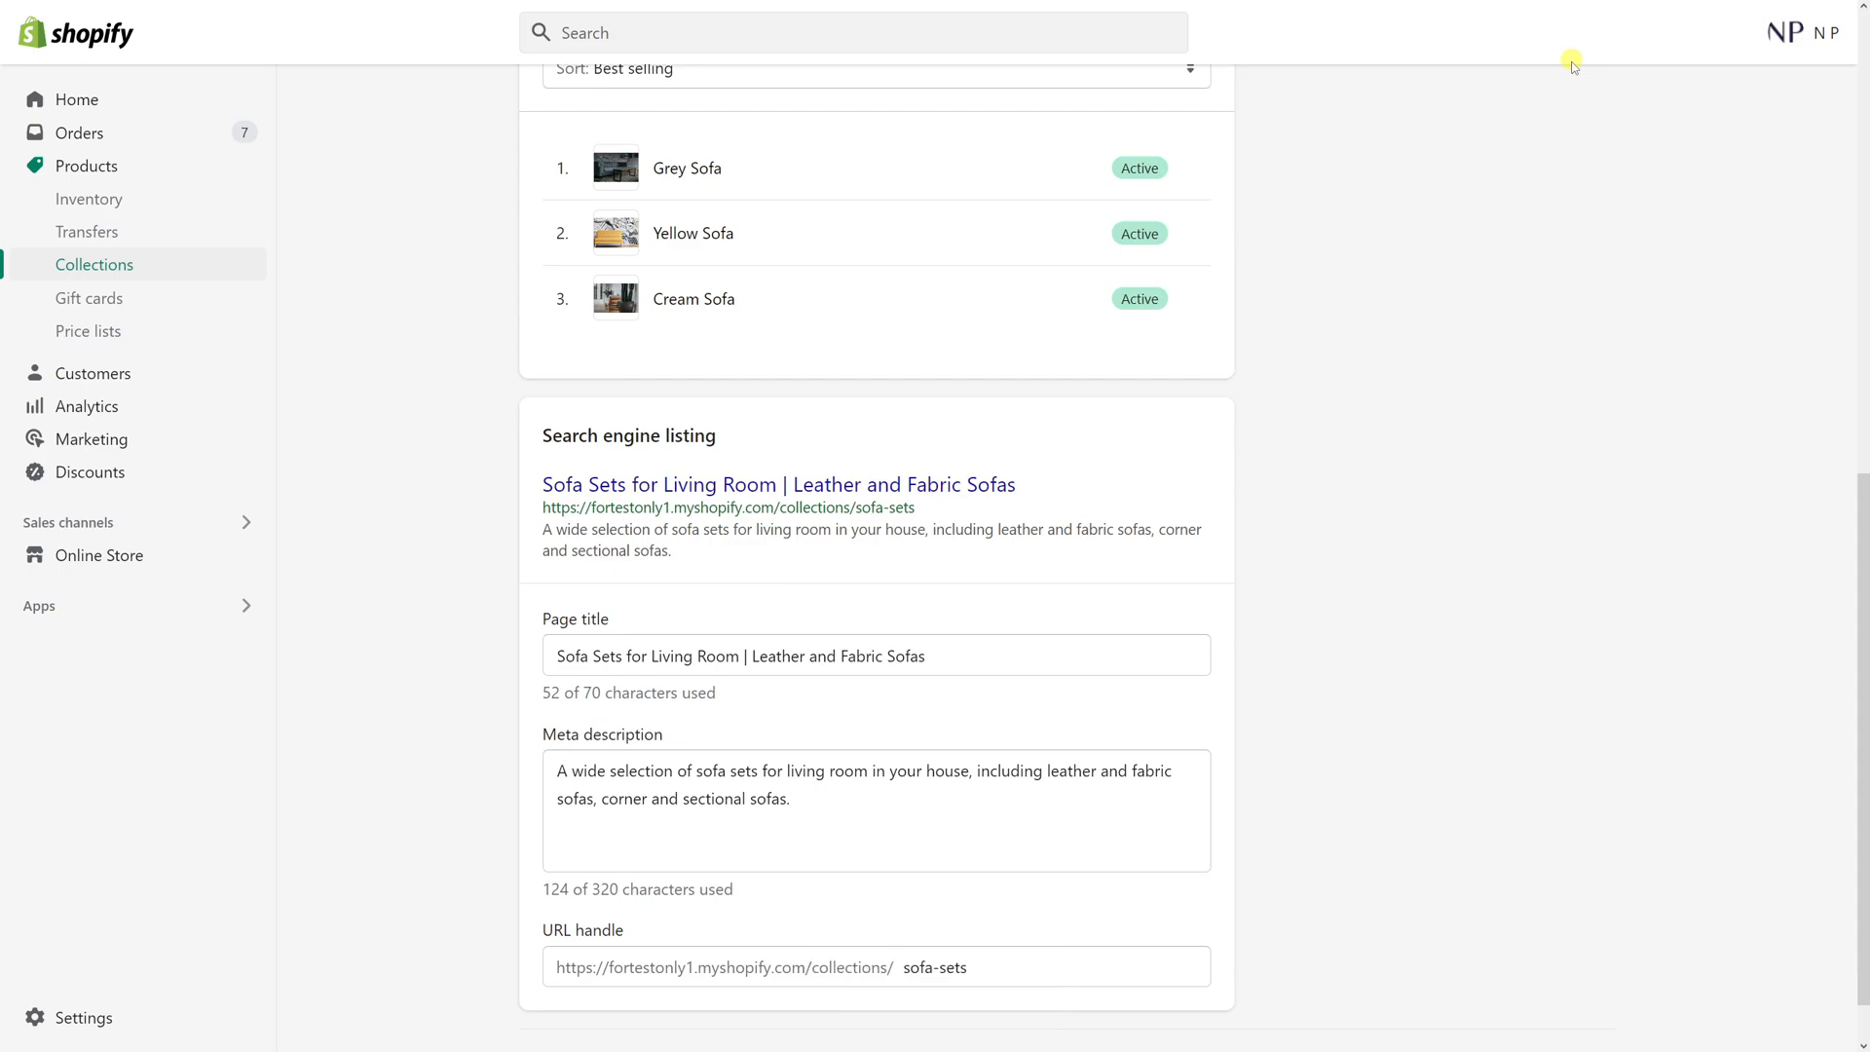